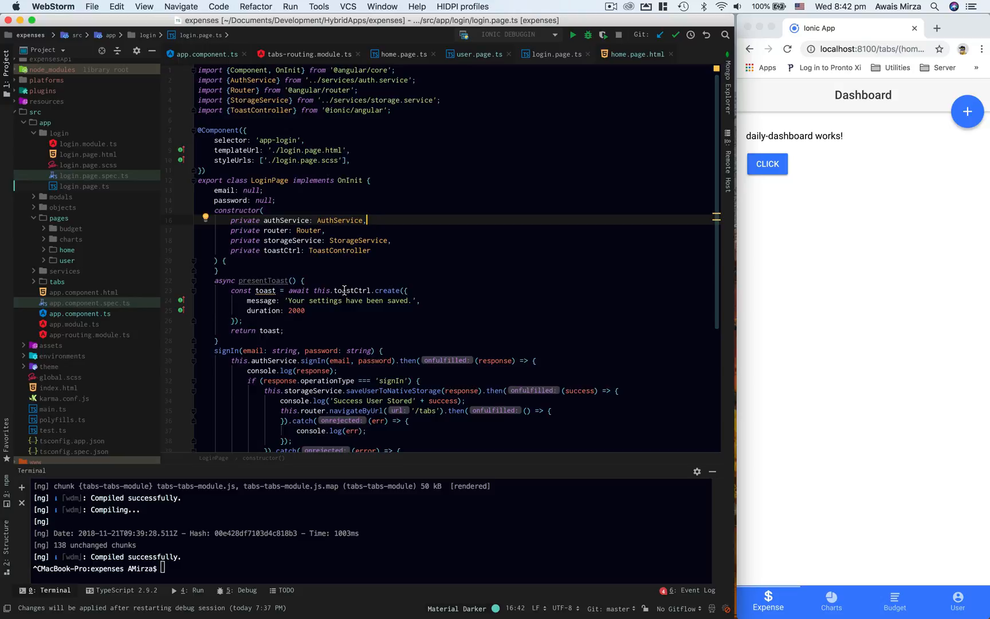
pyautogui.moveTo(386, 271)
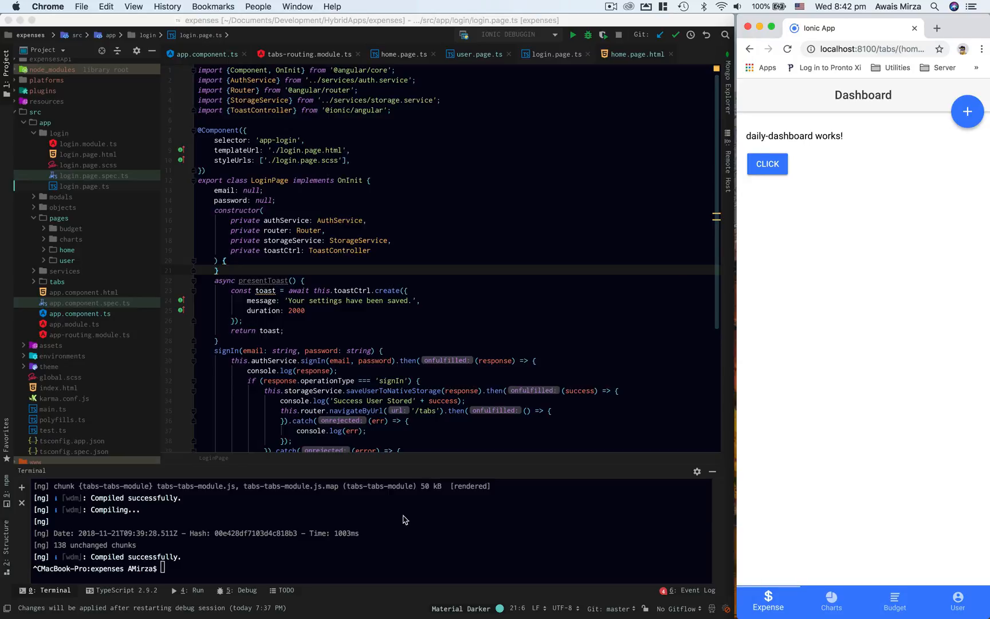
# Run ionic serve in the Terminal to launch the dev server at localhost:8100.
pyautogui.write('ioni')
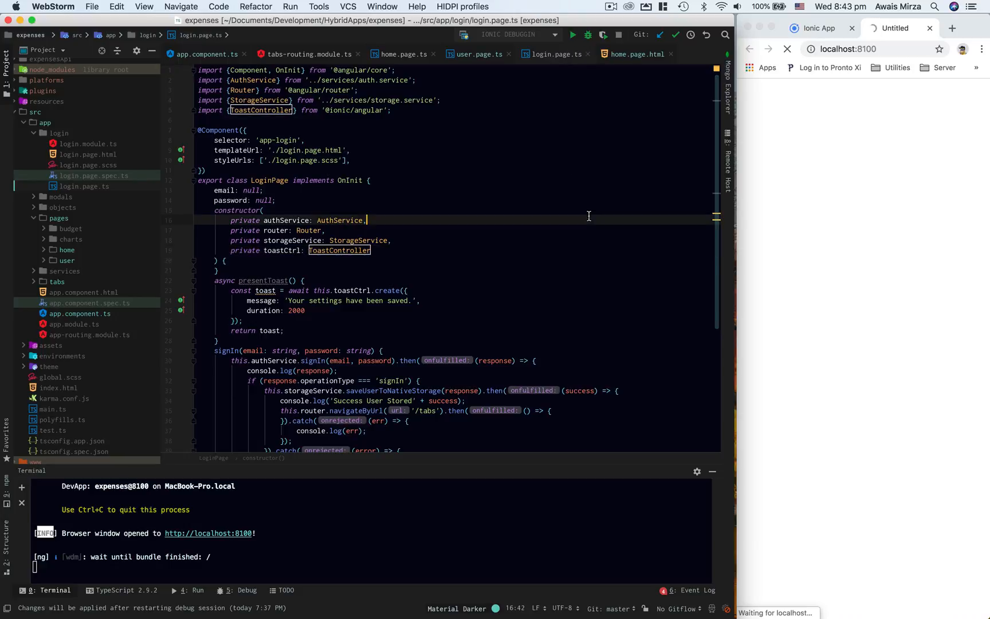
# Remove the old IONIC Debuggin entry from the Run/Debug Configurations editor.
pyautogui.click(319, 7)
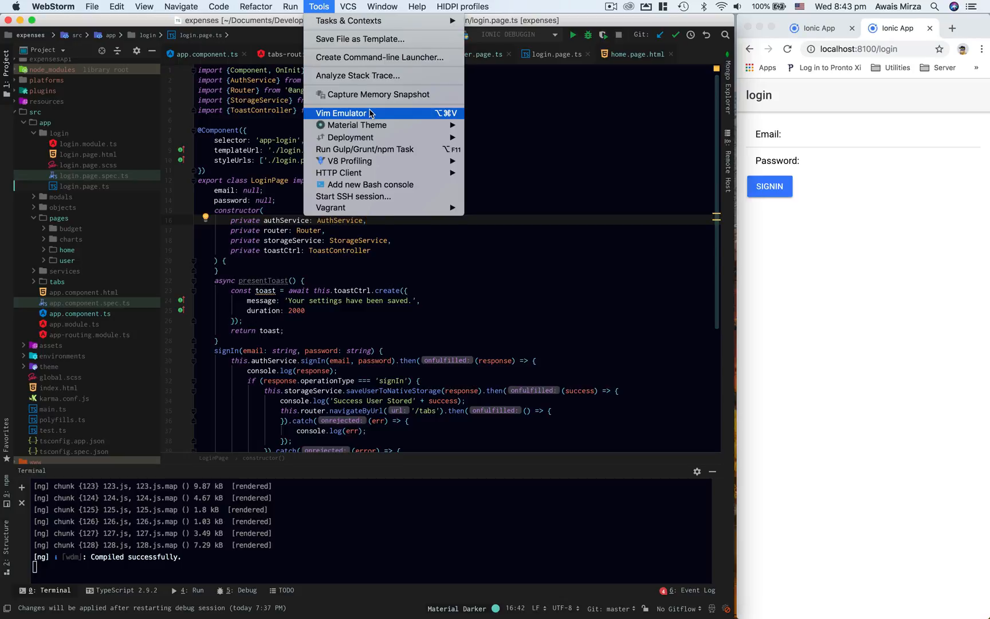
pyautogui.moveTo(480, 96)
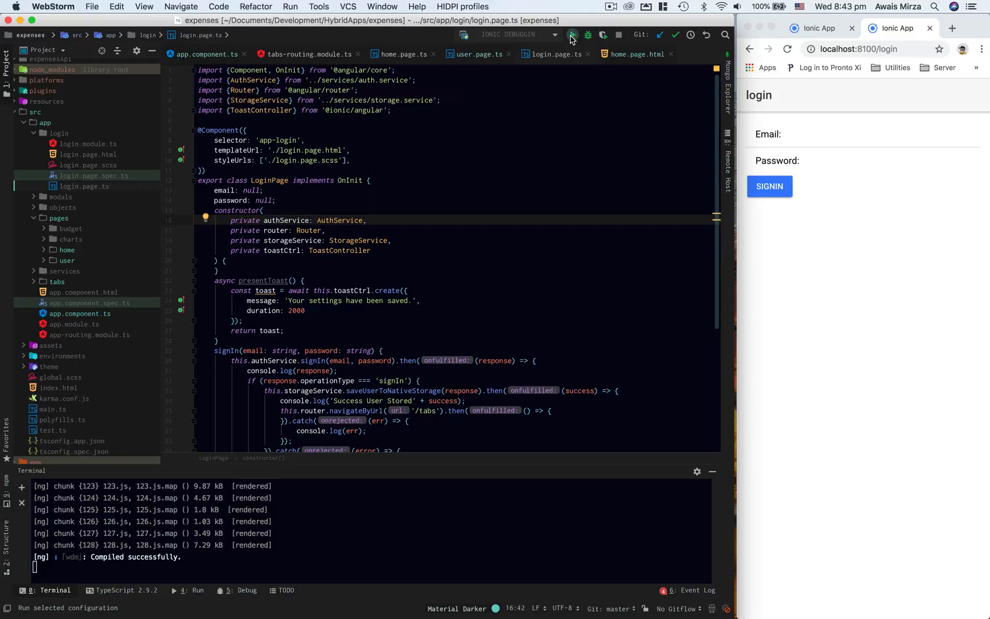
pyautogui.click(571, 35)
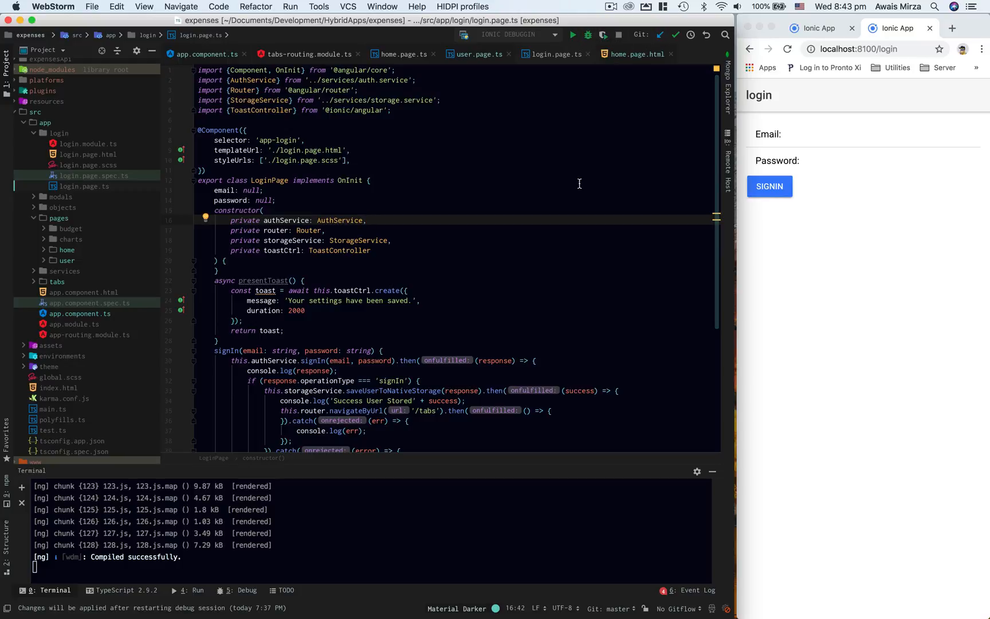
pyautogui.click(518, 35)
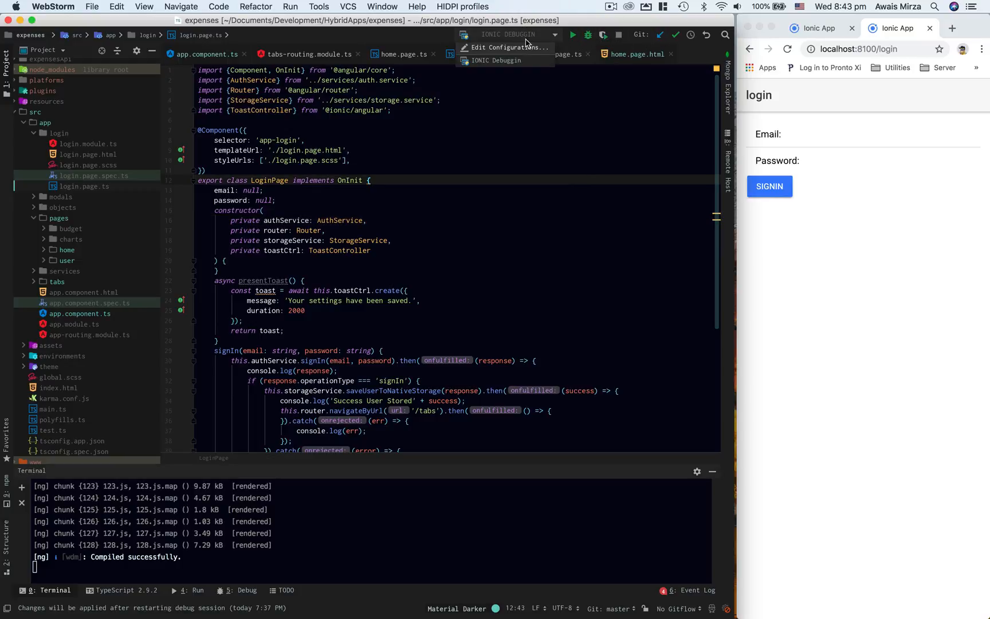
pyautogui.click(500, 47)
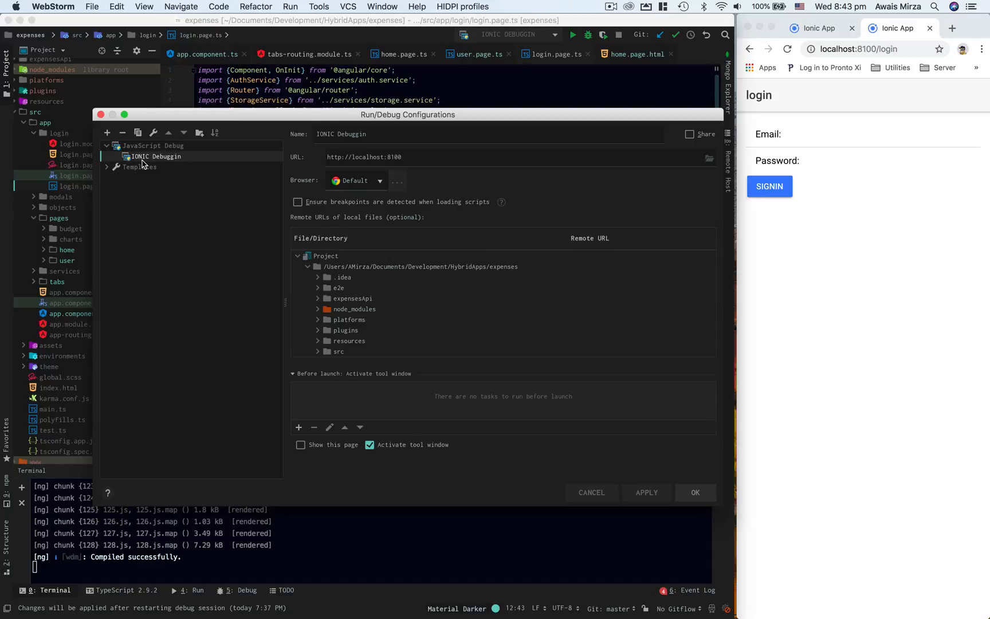
pyautogui.click(107, 167)
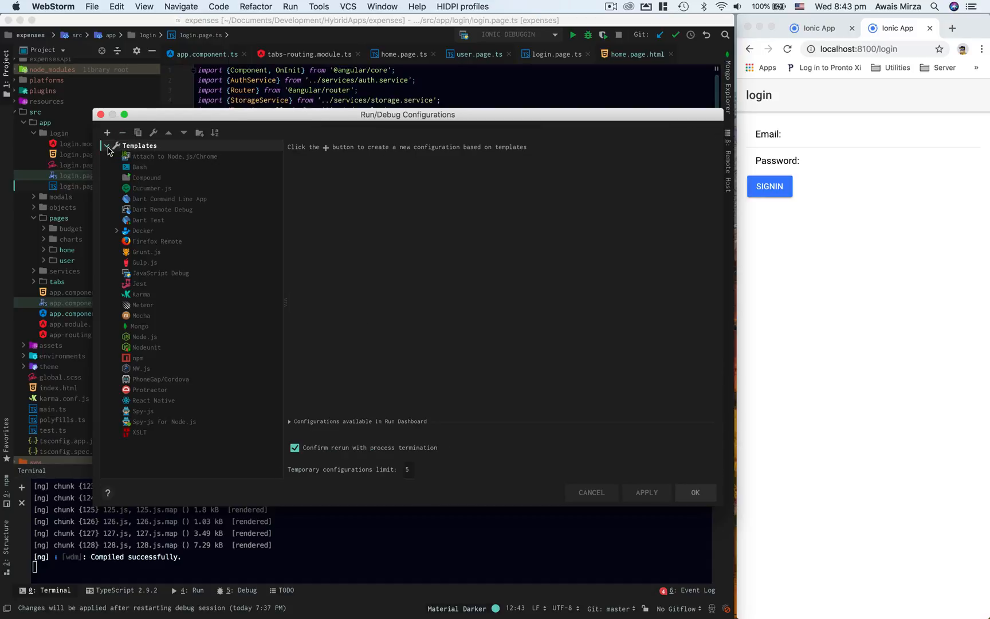
pyautogui.click(107, 131)
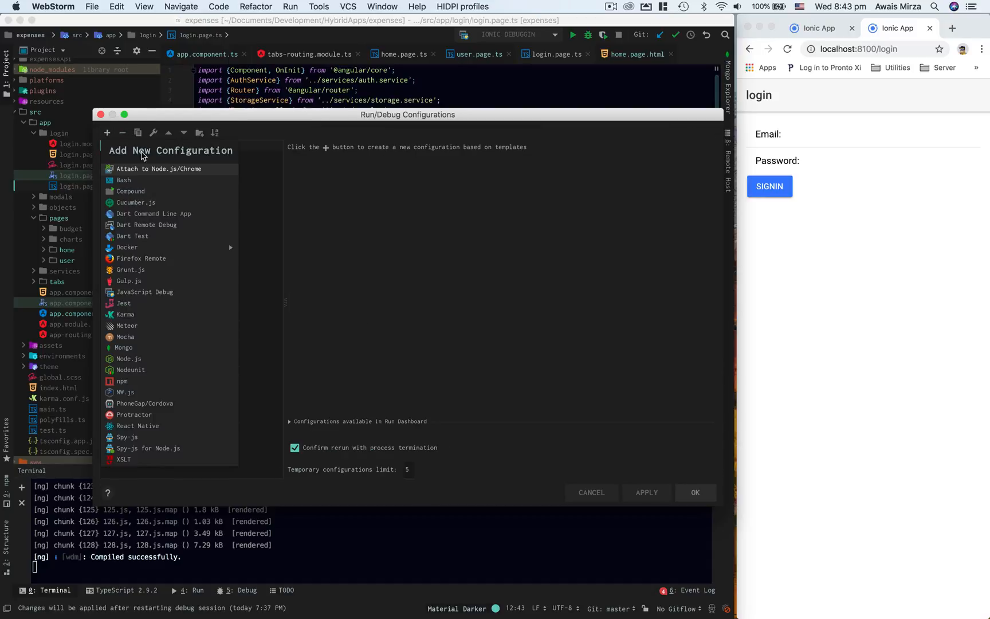
pyautogui.moveTo(145, 292)
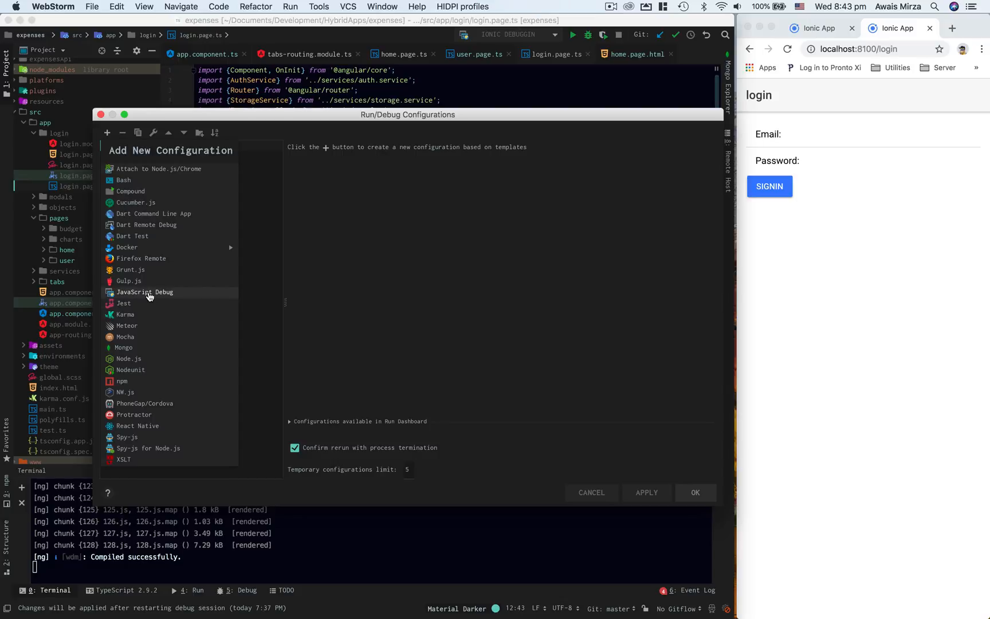
pyautogui.click(145, 293)
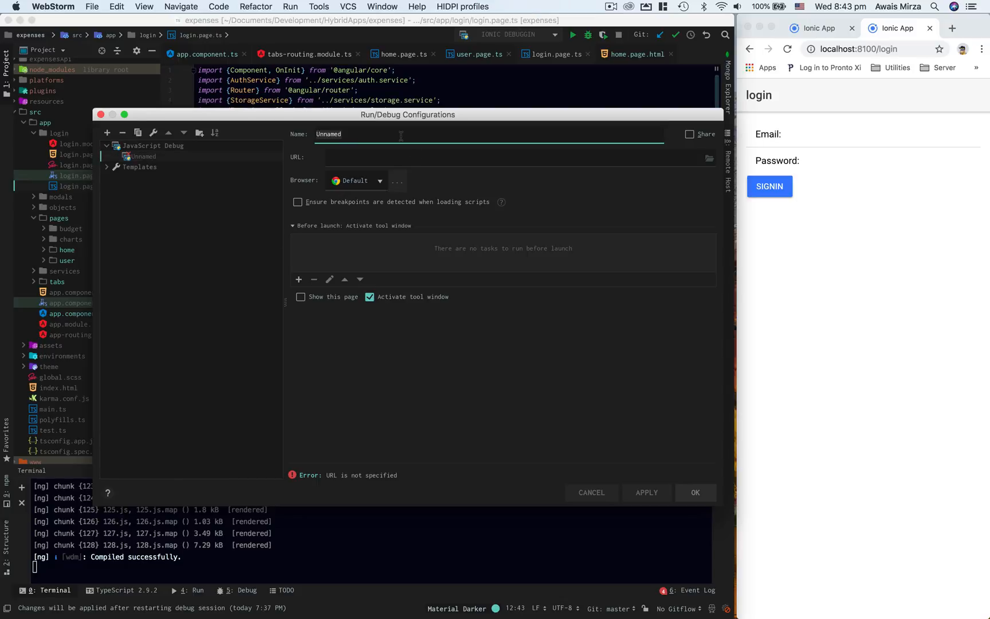
pyautogui.write('IONIC 4')
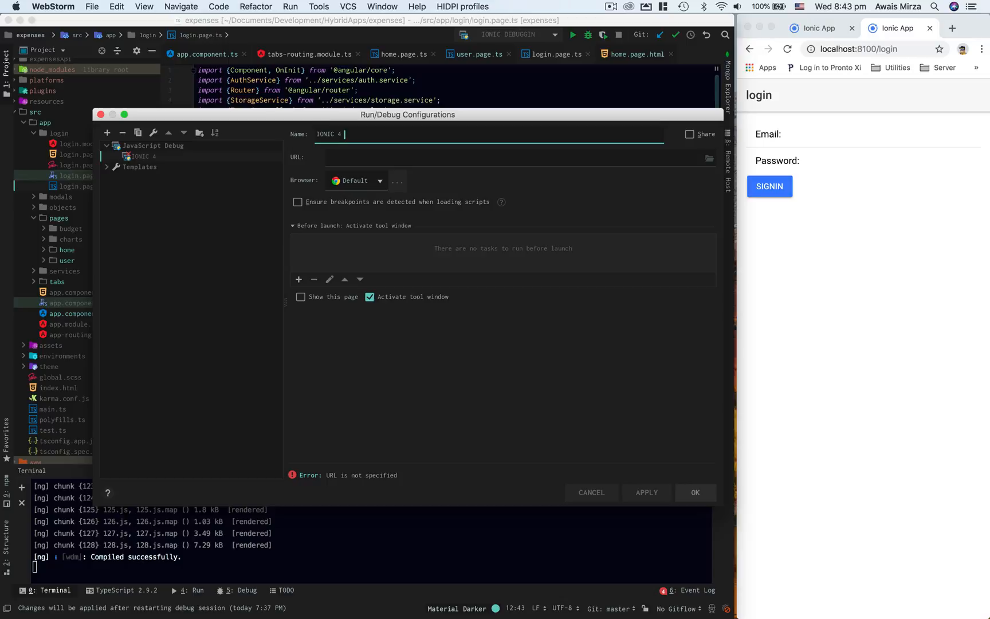
pyautogui.write('Debug')
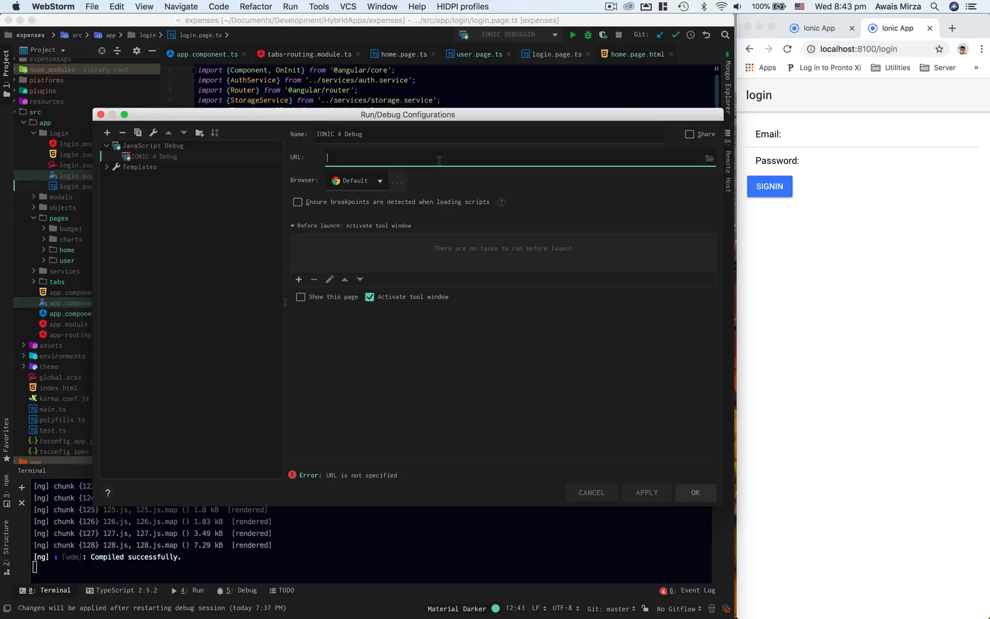
pyautogui.moveTo(849, 57)
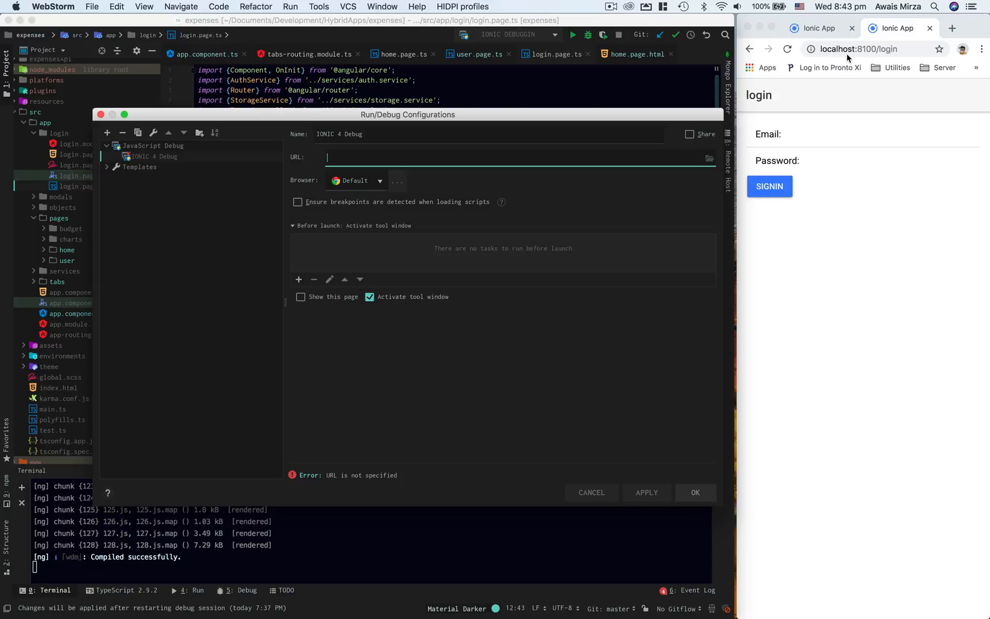
pyautogui.moveTo(566, 124)
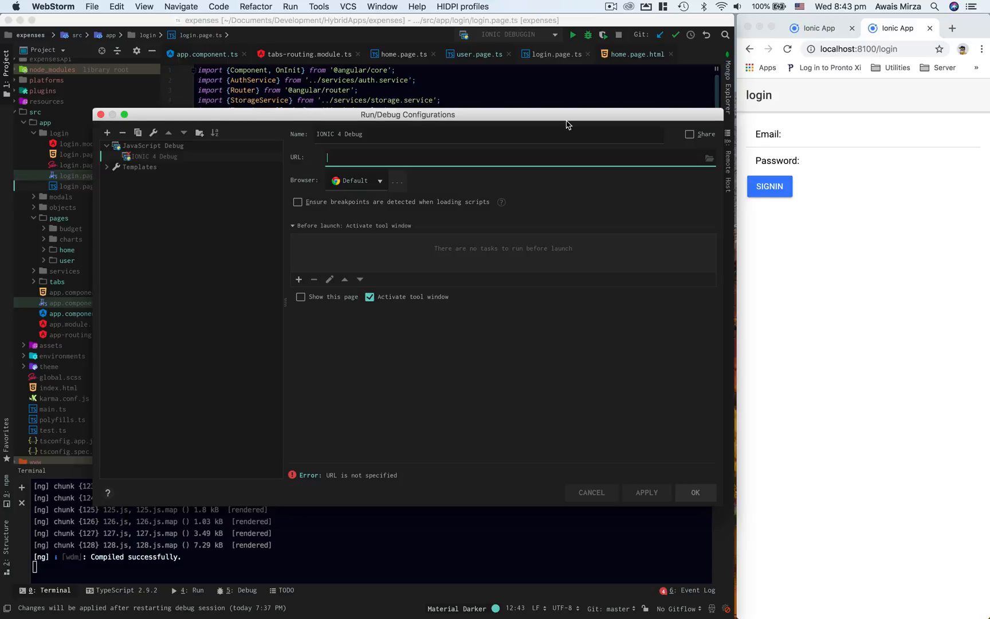
pyautogui.write('local')
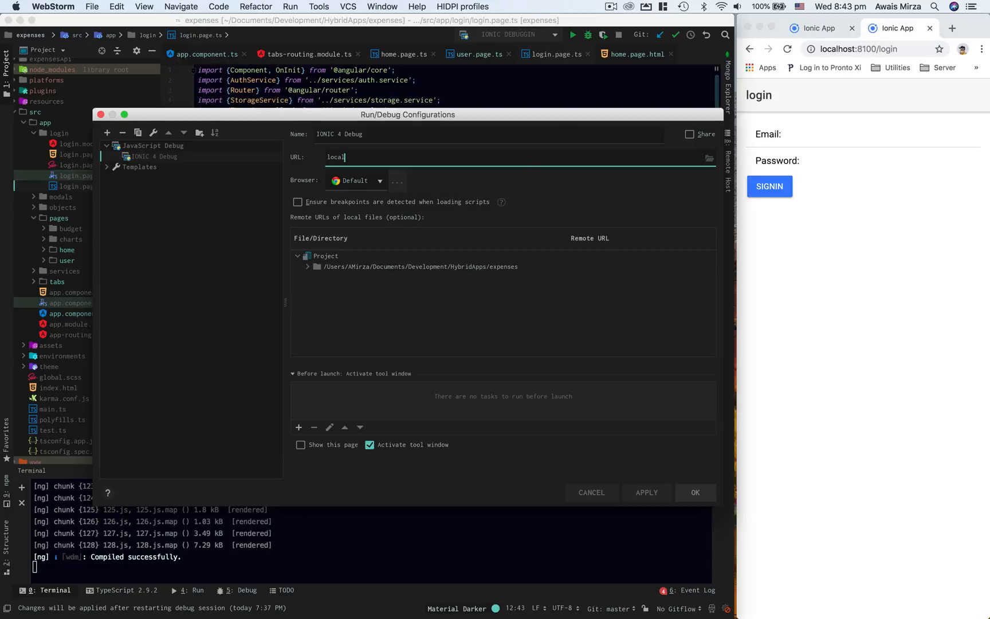
pyautogui.write('host:')
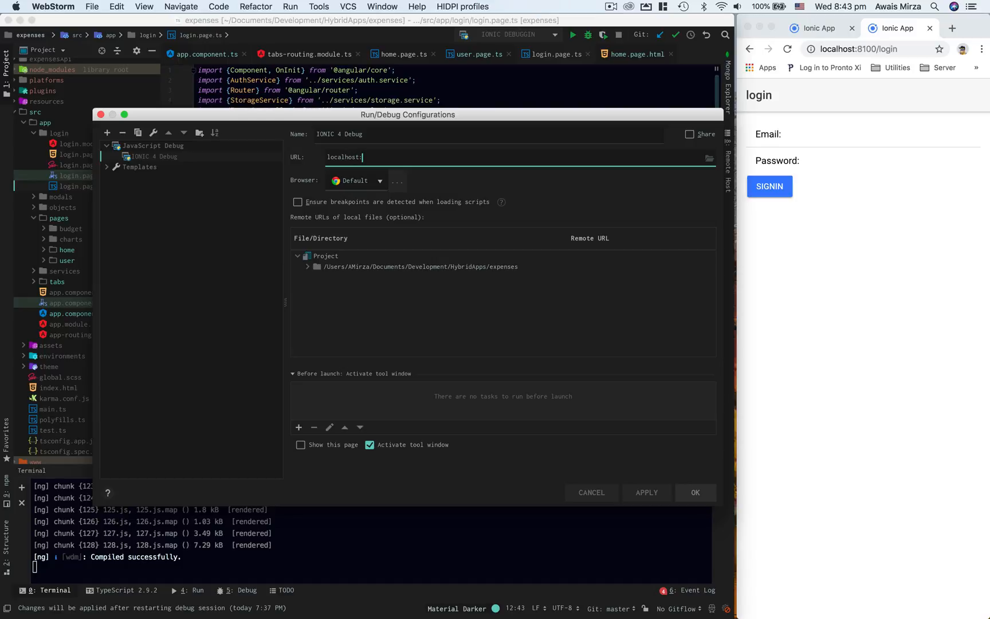
pyautogui.write('8100')
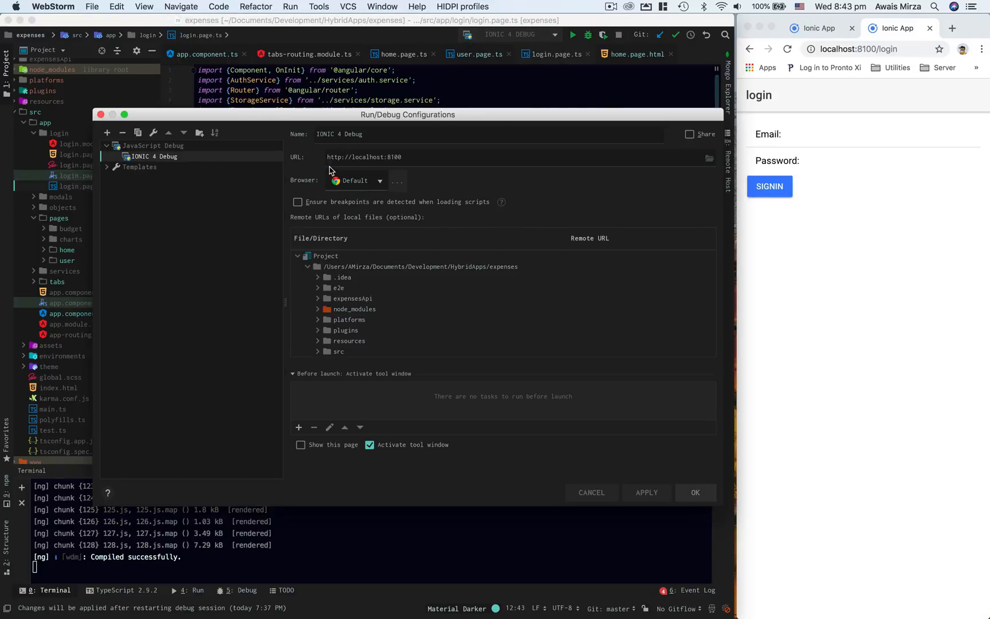
pyautogui.click(363, 157)
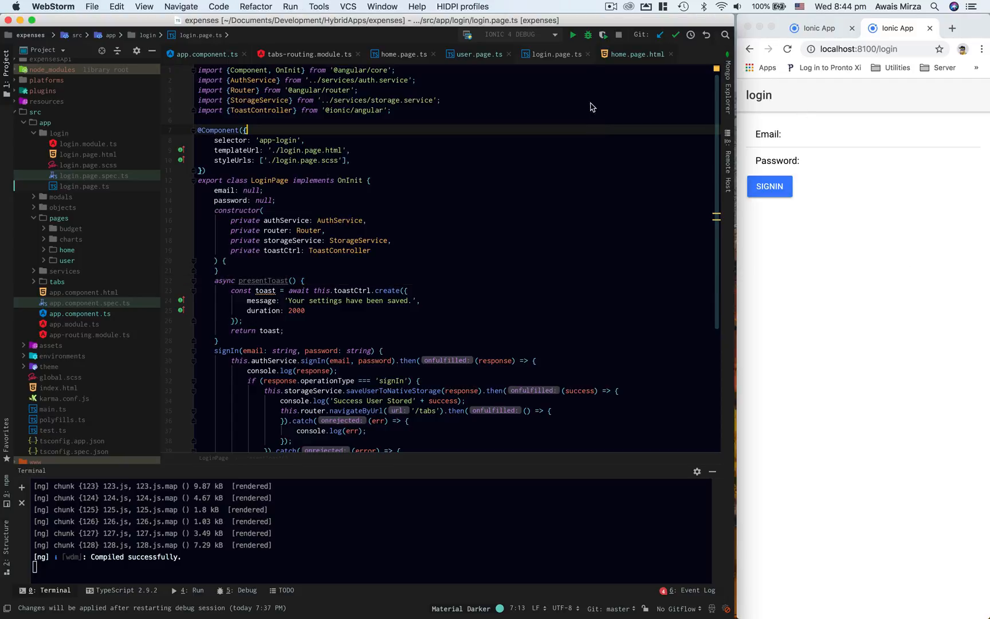
# Launch the IONIC 4 Debug session and bring up a new Chrome tab.
pyautogui.click(587, 35)
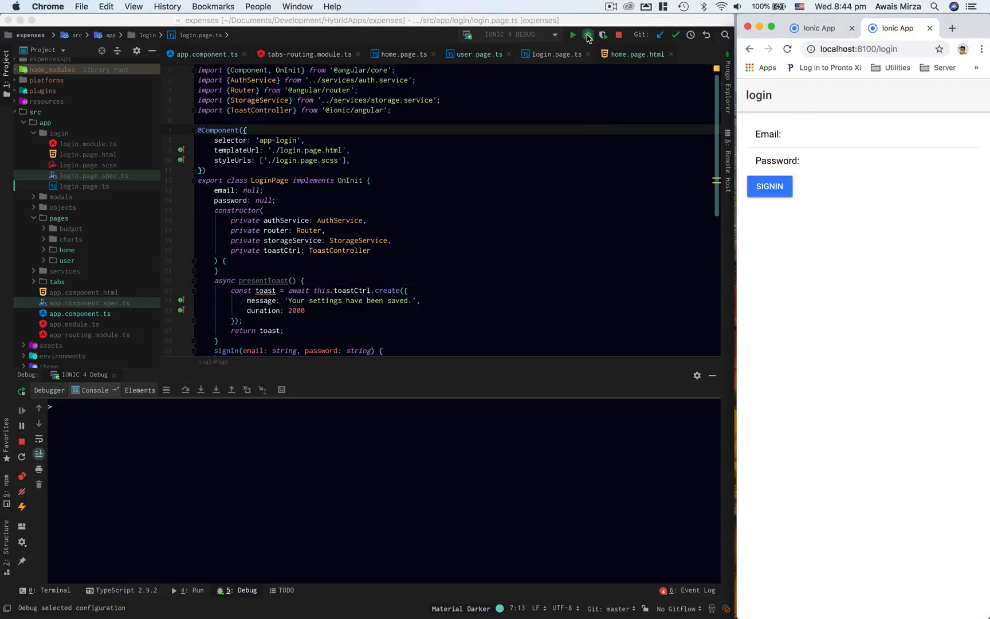
pyautogui.click(572, 35)
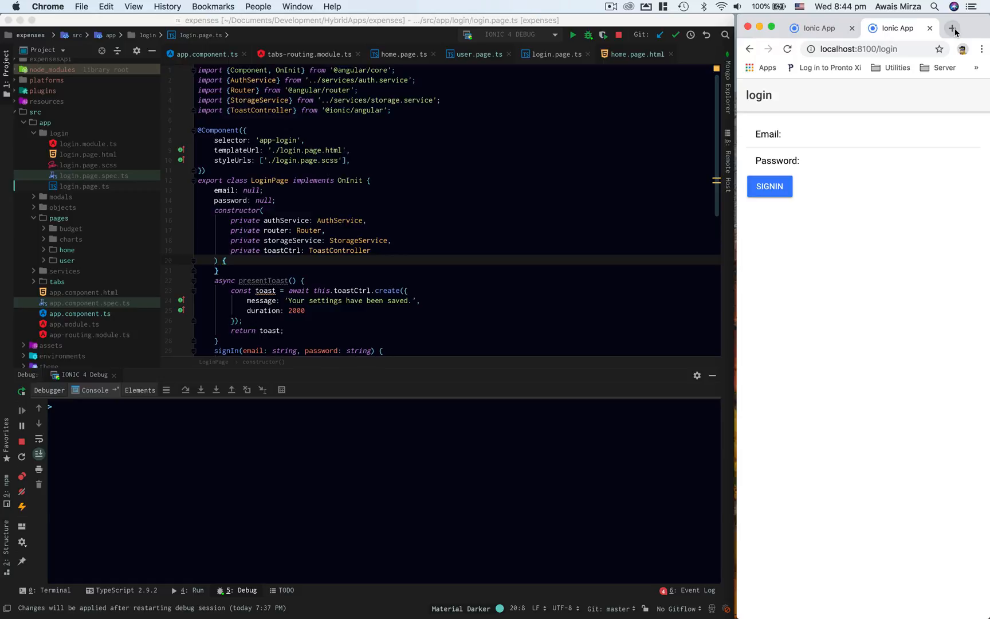
pyautogui.click(953, 27)
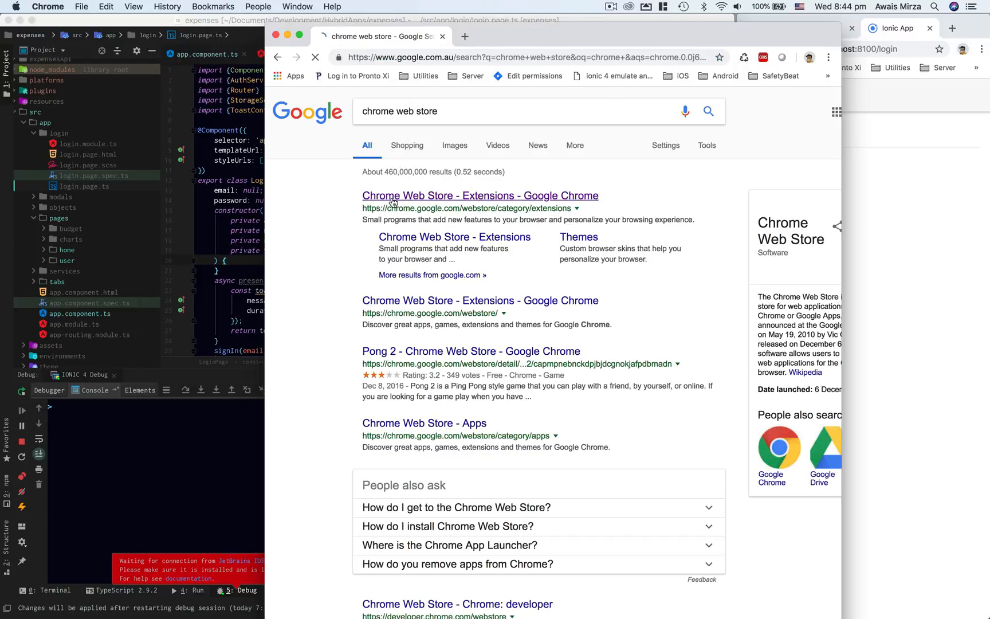
# Search the Chrome Web Store for jetbrains to find JetBrains IDE Support.
pyautogui.click(480, 195)
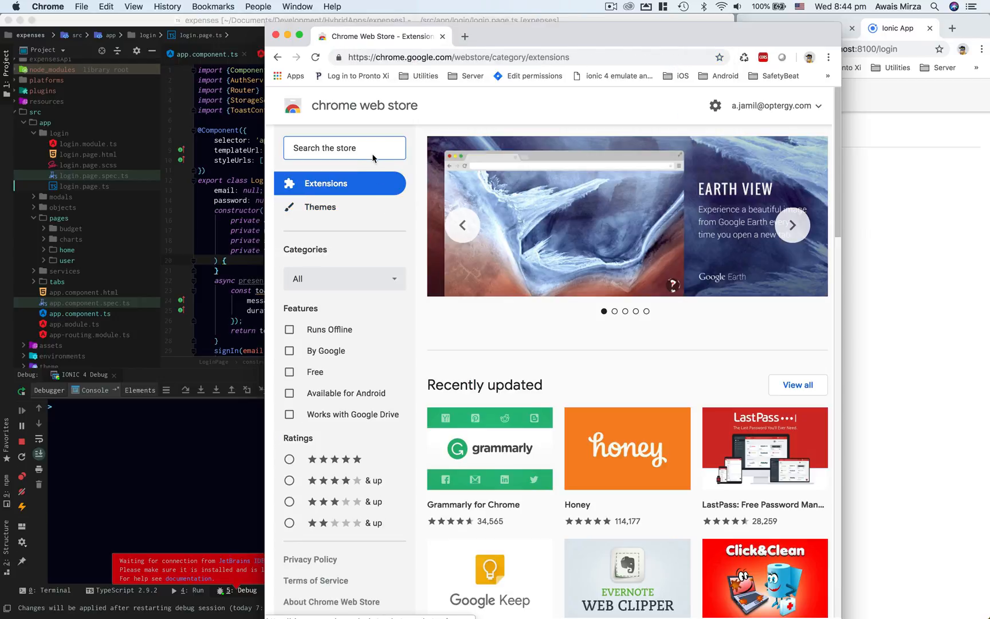
pyautogui.click(344, 147)
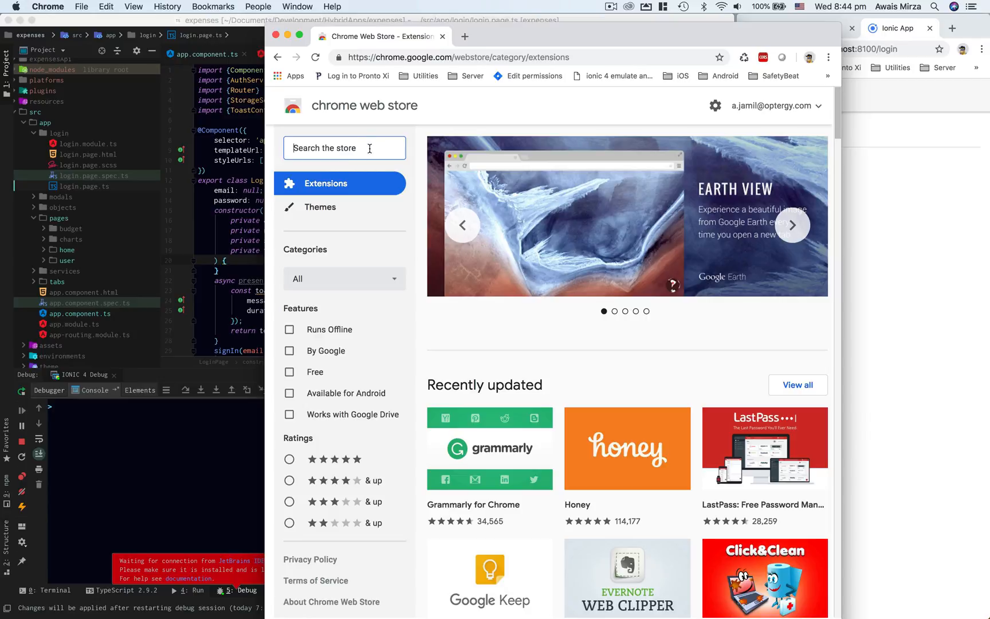
pyautogui.write('jetbrains')
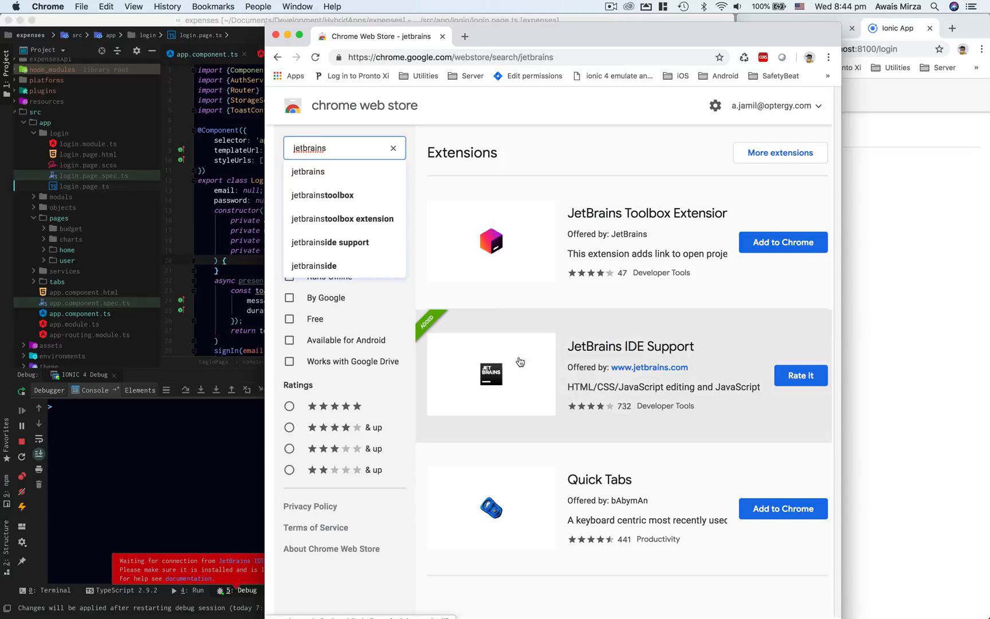
pyautogui.moveTo(670, 363)
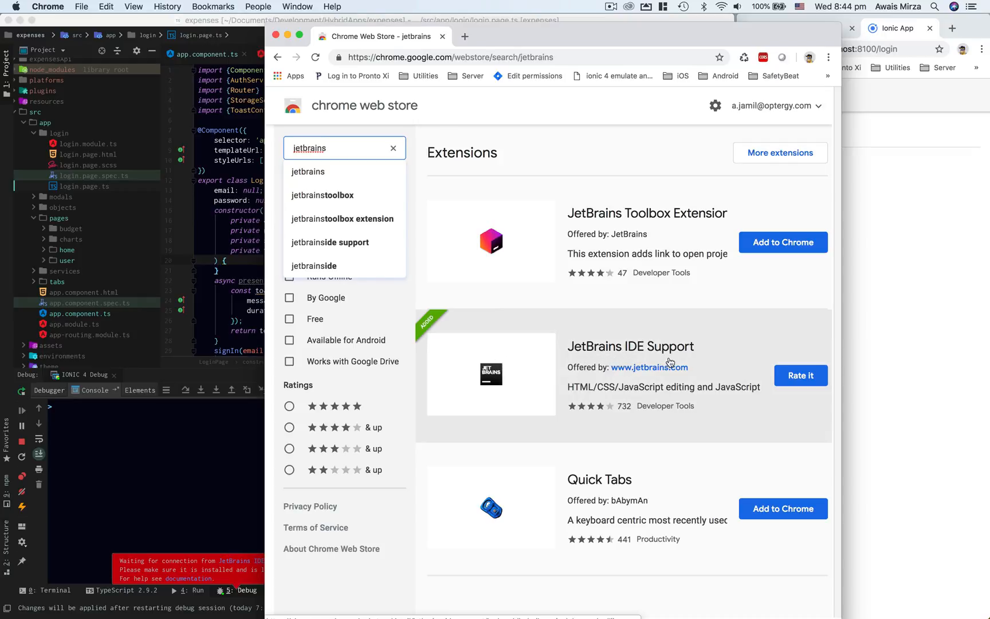
pyautogui.moveTo(763, 268)
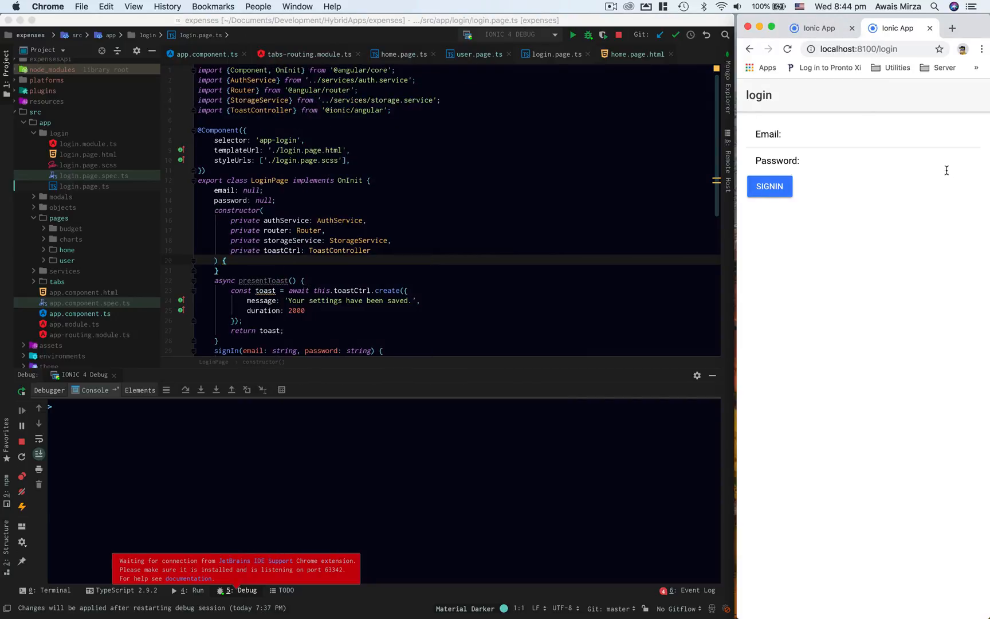
# Show chrome://extensions and scroll to the JetBrains IDE Support entry.
pyautogui.click(980, 48)
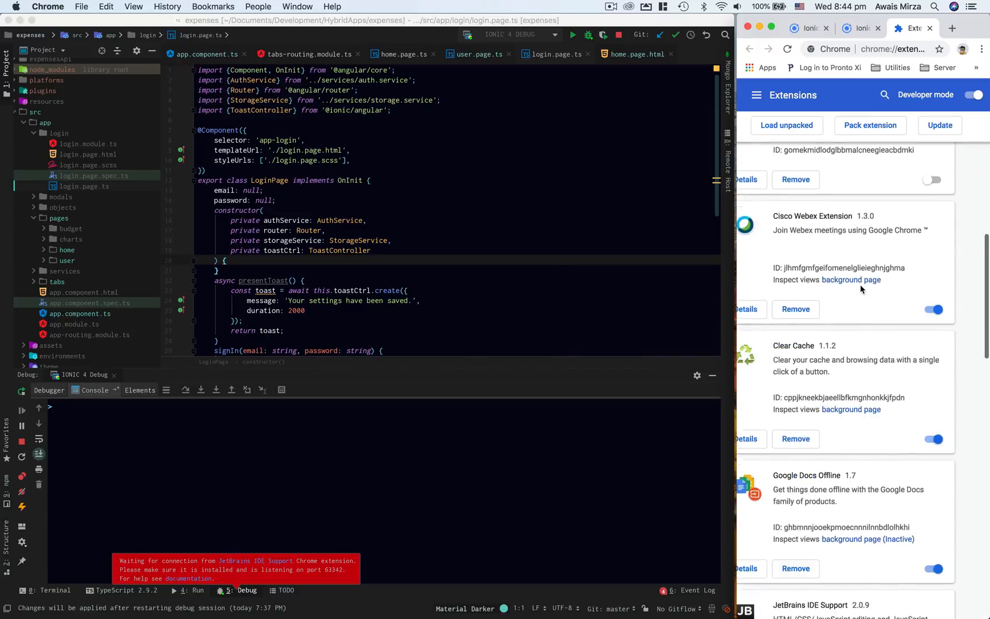
pyautogui.scroll(-3)
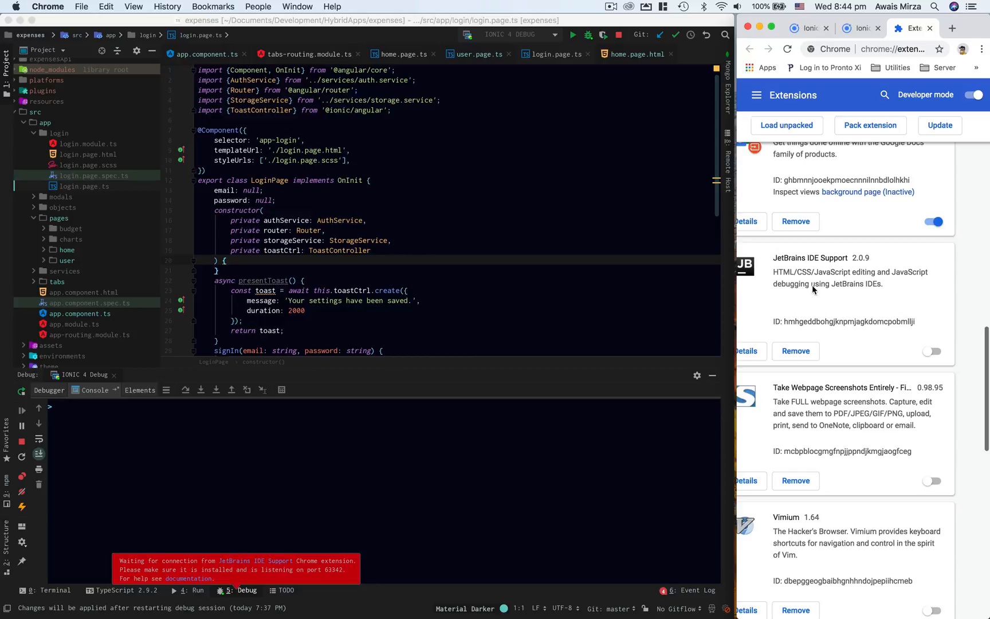
pyautogui.moveTo(888, 283)
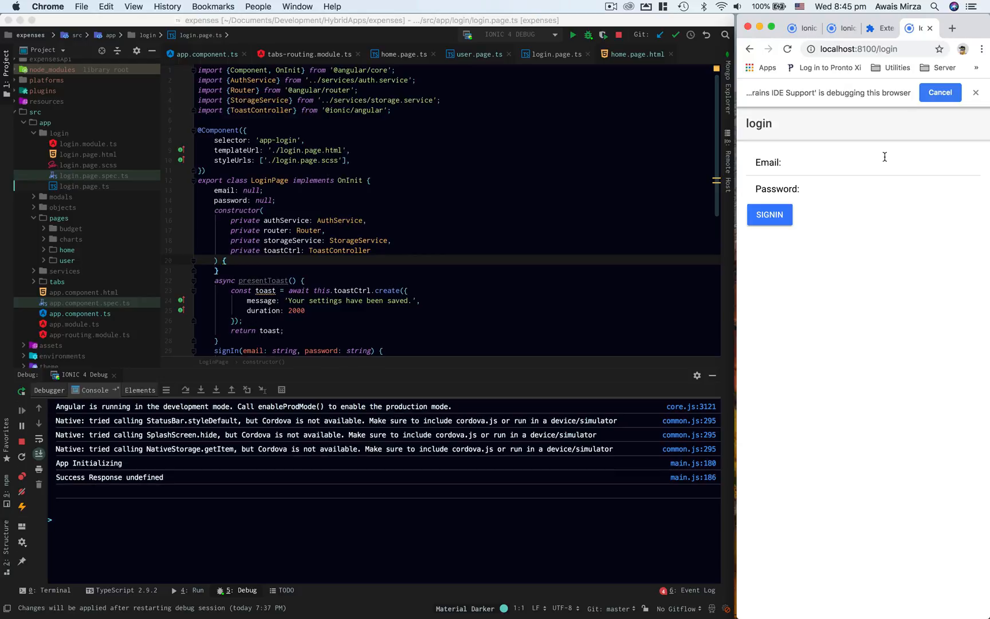
# Close the Extensions tab and show the debugger's Frames and Variables view.
pyautogui.click(884, 29)
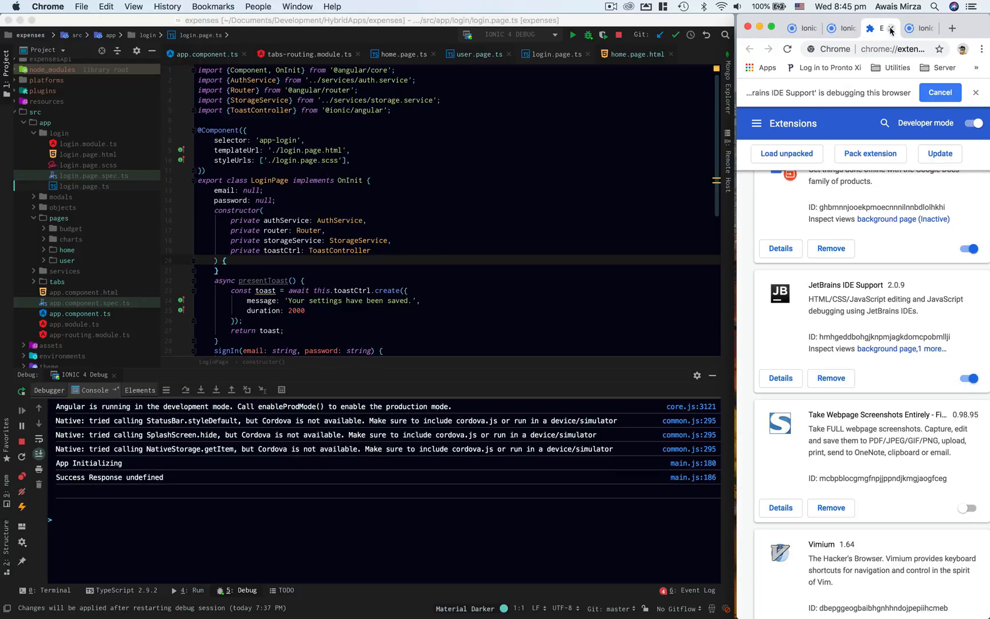
pyautogui.click(910, 28)
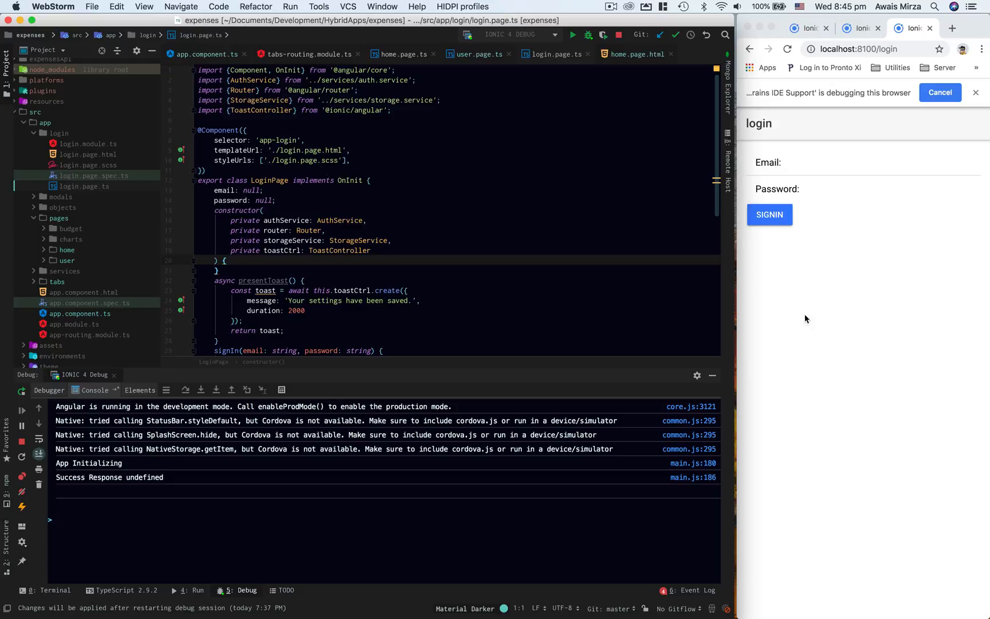
pyautogui.moveTo(71, 423)
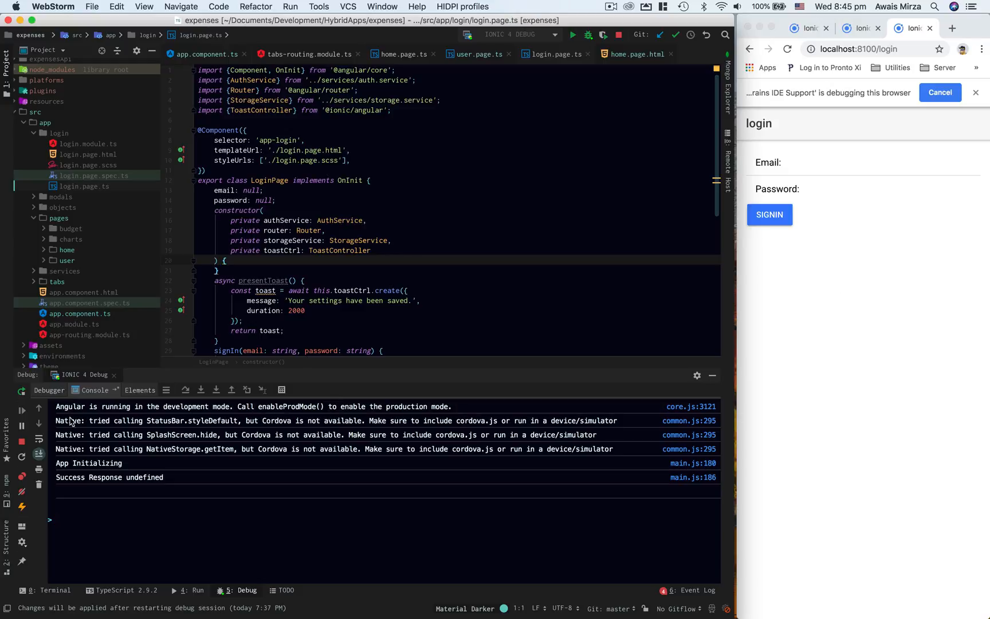
pyautogui.click(48, 390)
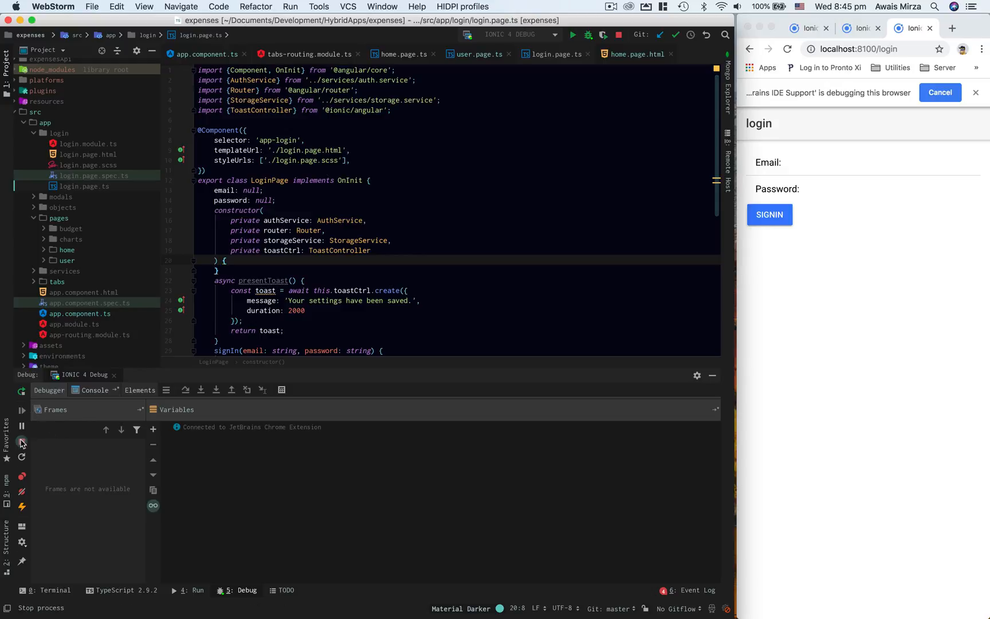
pyautogui.click(22, 506)
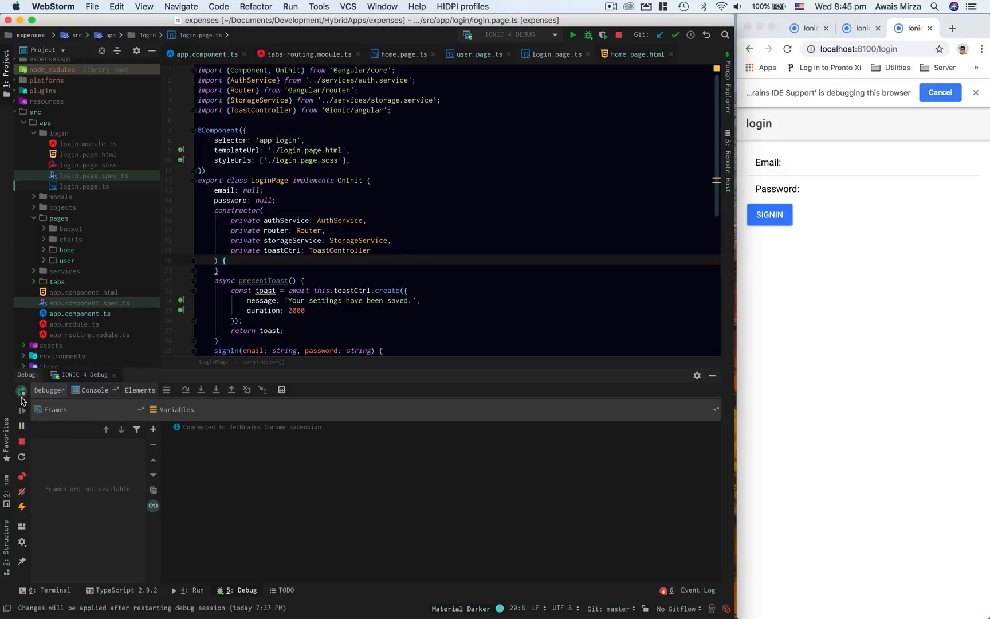
pyautogui.click(20, 391)
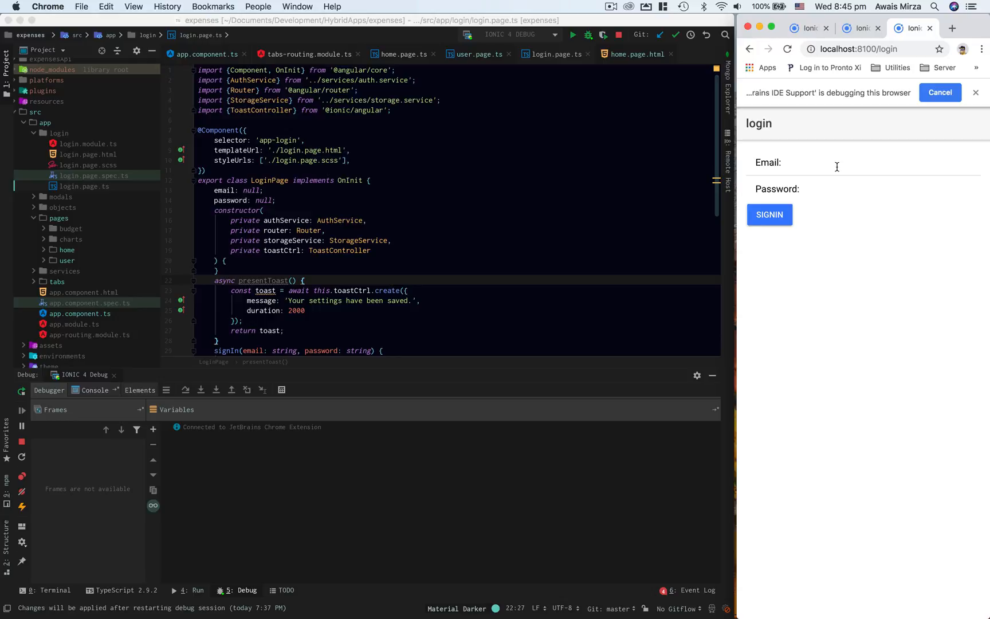
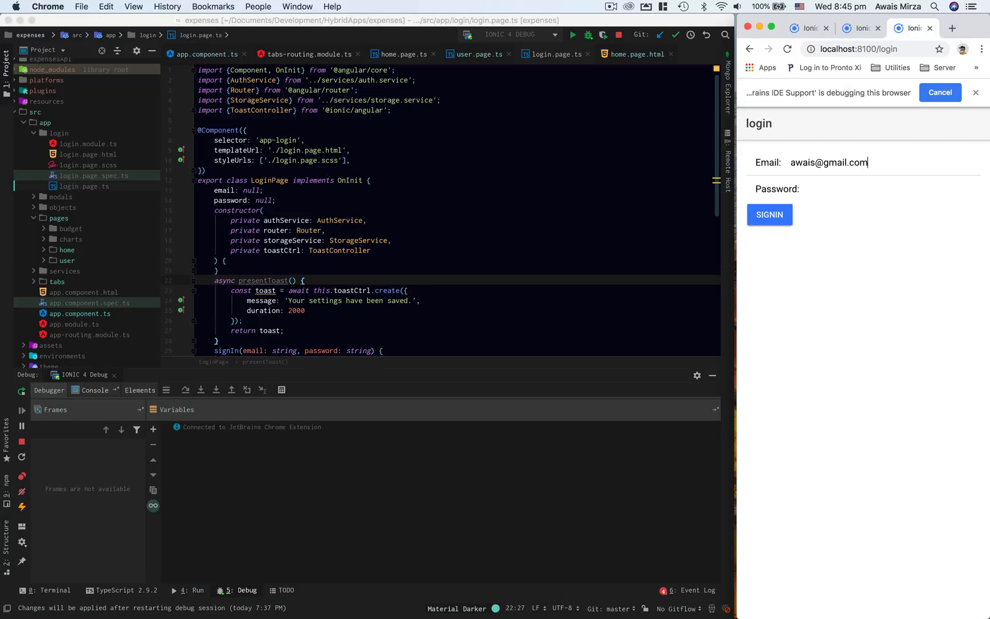
pyautogui.write('password')
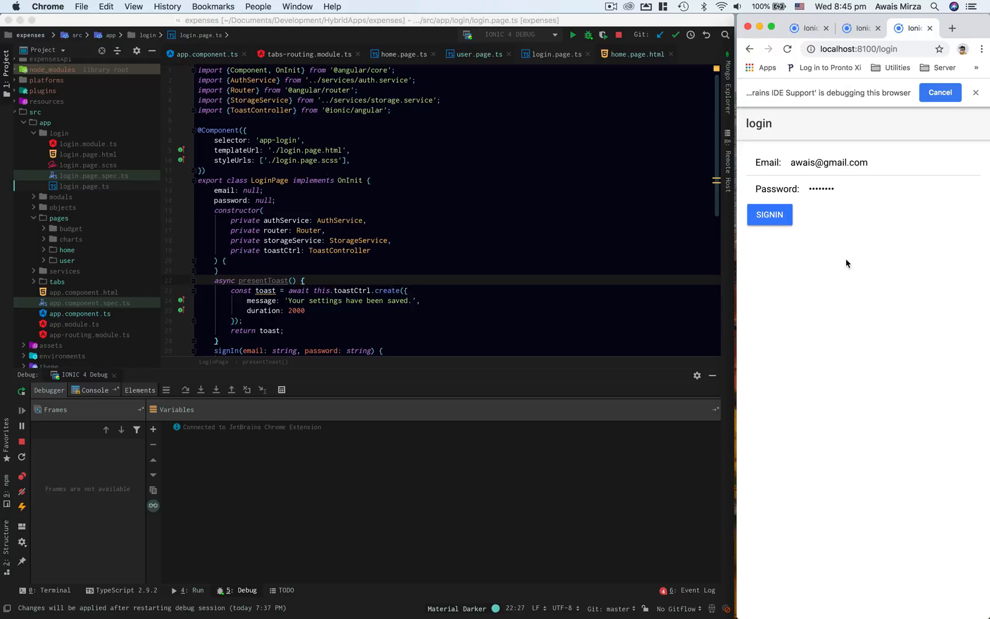
pyautogui.moveTo(840, 261)
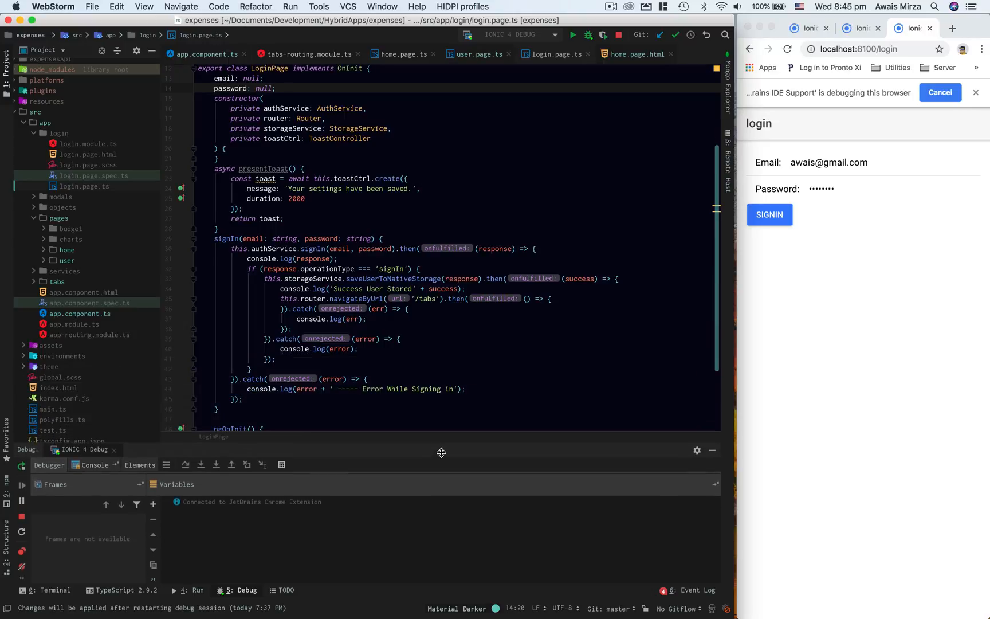
pyautogui.click(769, 214)
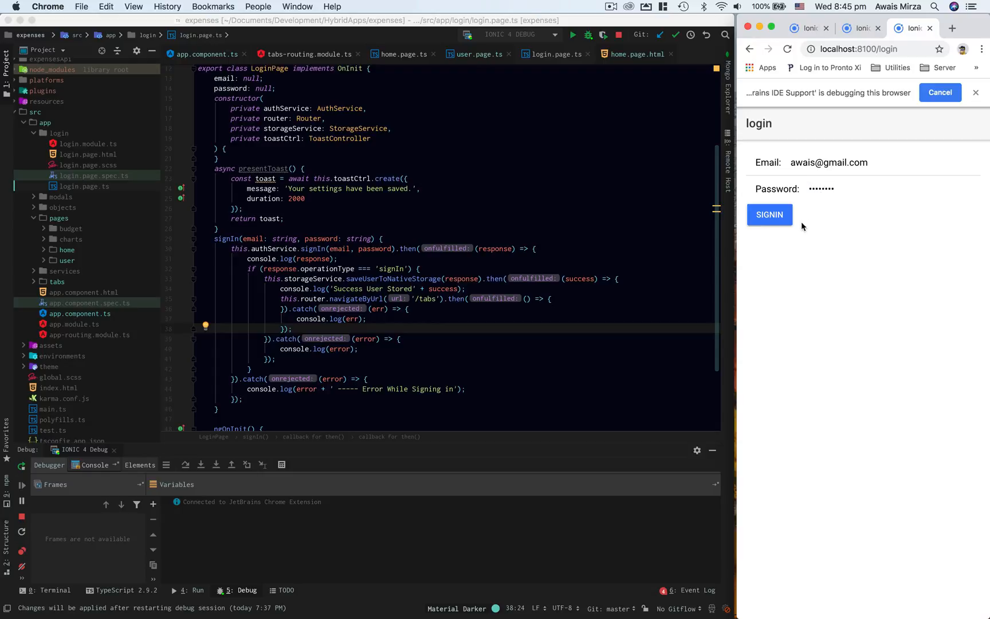
pyautogui.click(769, 214)
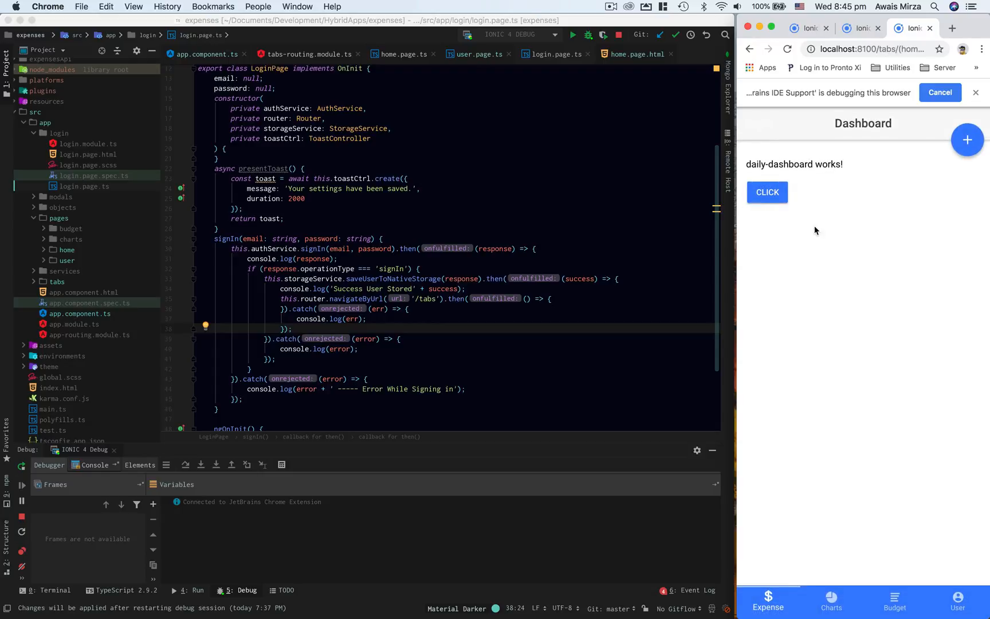
pyautogui.moveTo(806, 463)
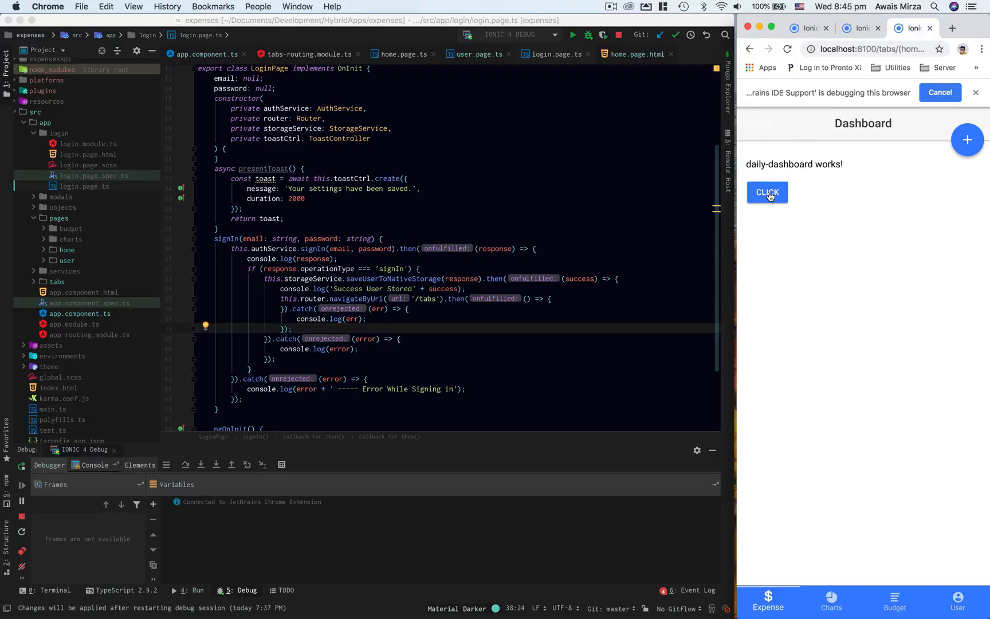
# Trigger the Dashboard's CLICK button to call the home page logit handler.
pyautogui.click(394, 201)
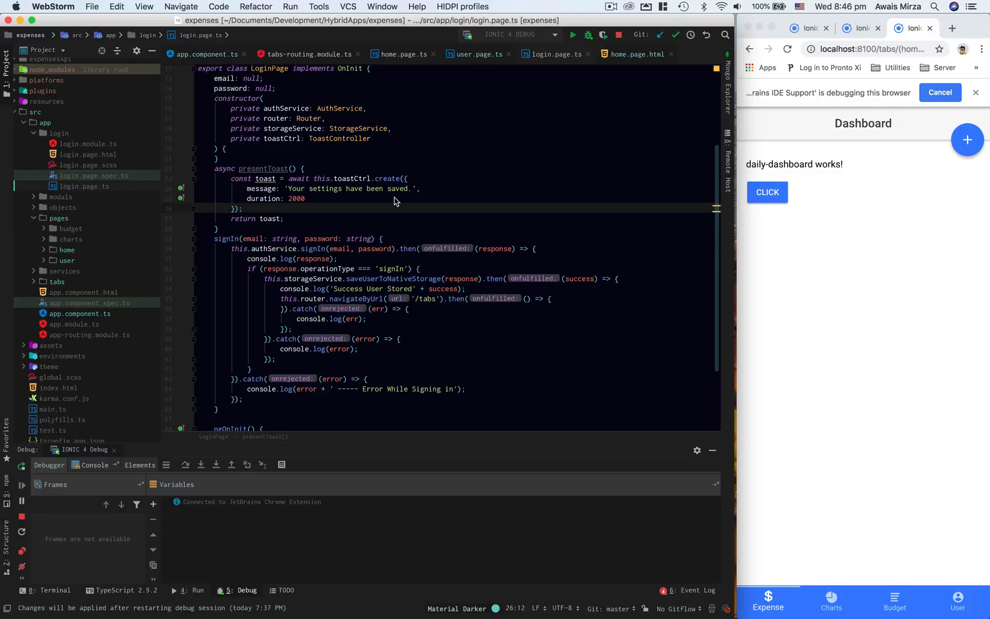
# Review Frames and Variables while paused at home.page.ts line 16.
pyautogui.scroll(-3)
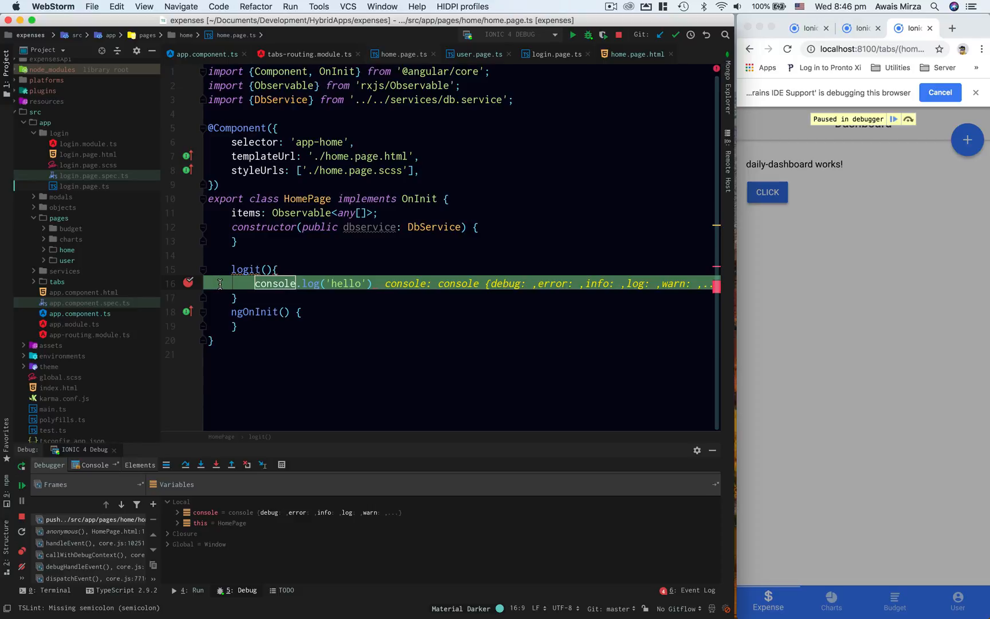
pyautogui.moveTo(527, 345)
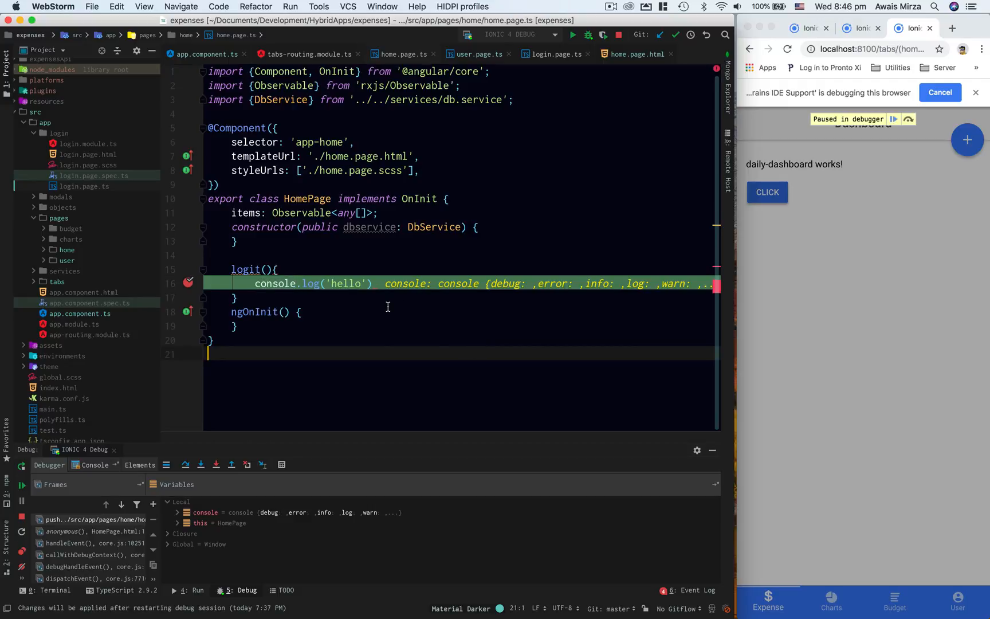
pyautogui.moveTo(227, 289)
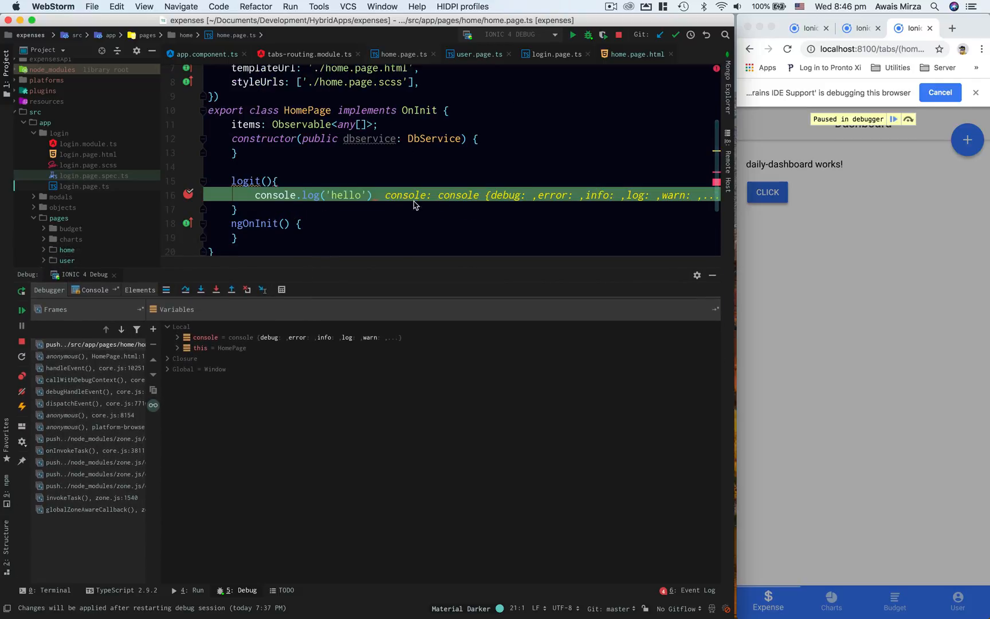
# Resume the program past the logit breakpoint.
pyautogui.click(20, 311)
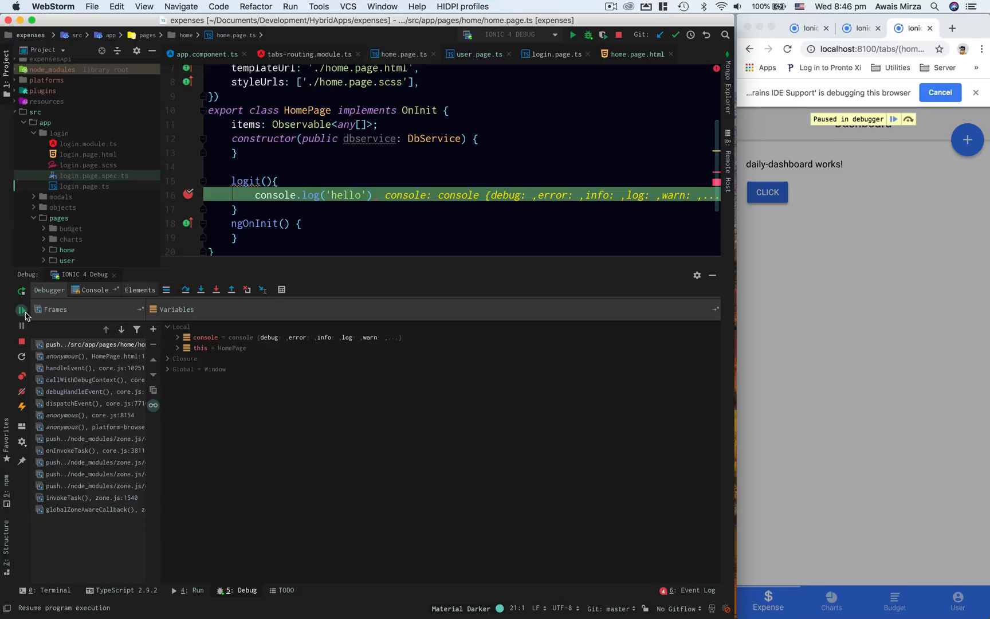
pyautogui.moveTo(22, 314)
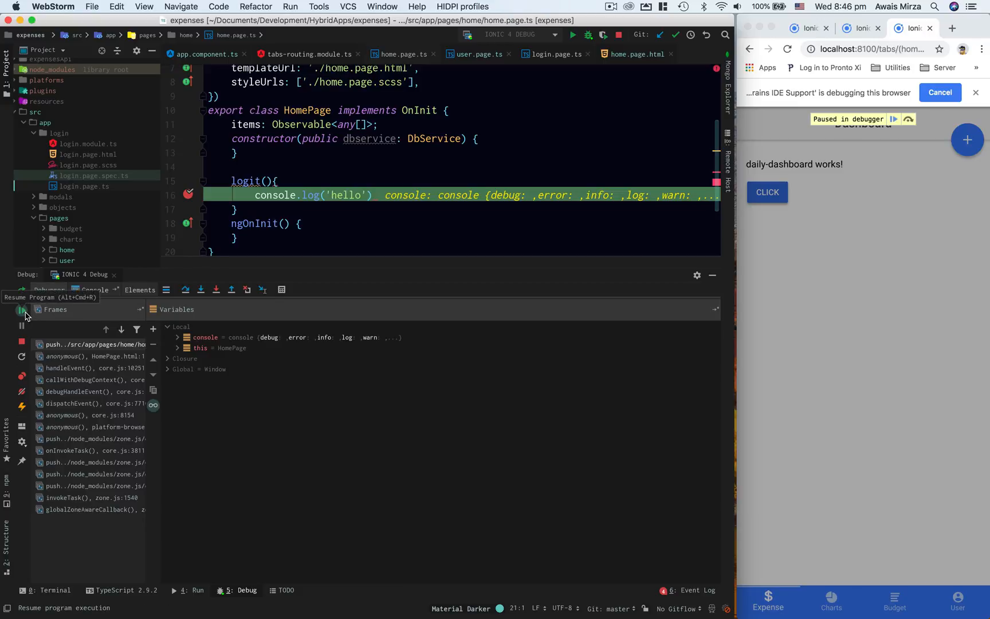
pyautogui.click(22, 310)
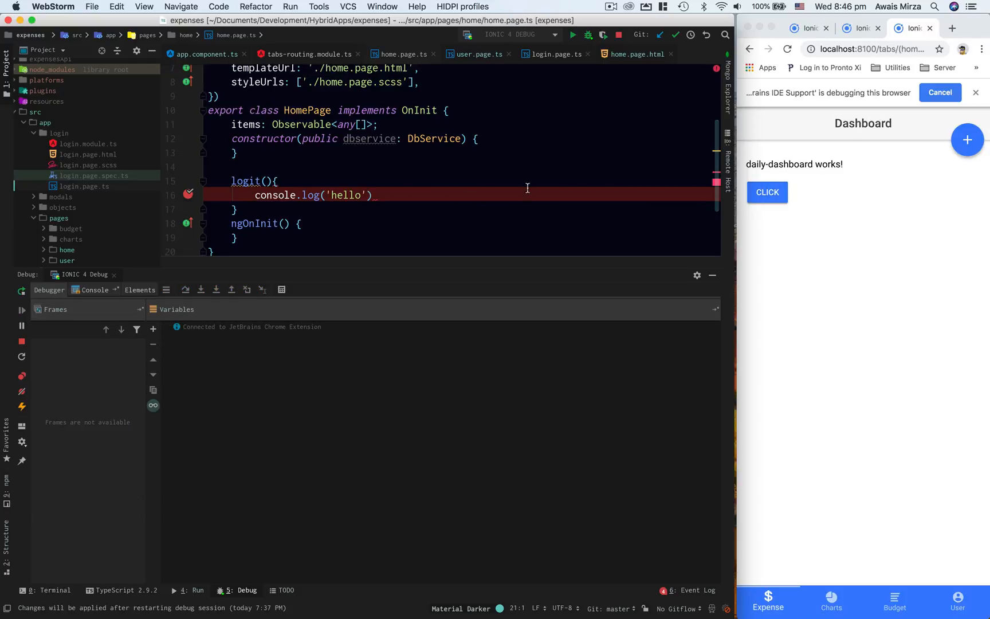
pyautogui.moveTo(449, 230)
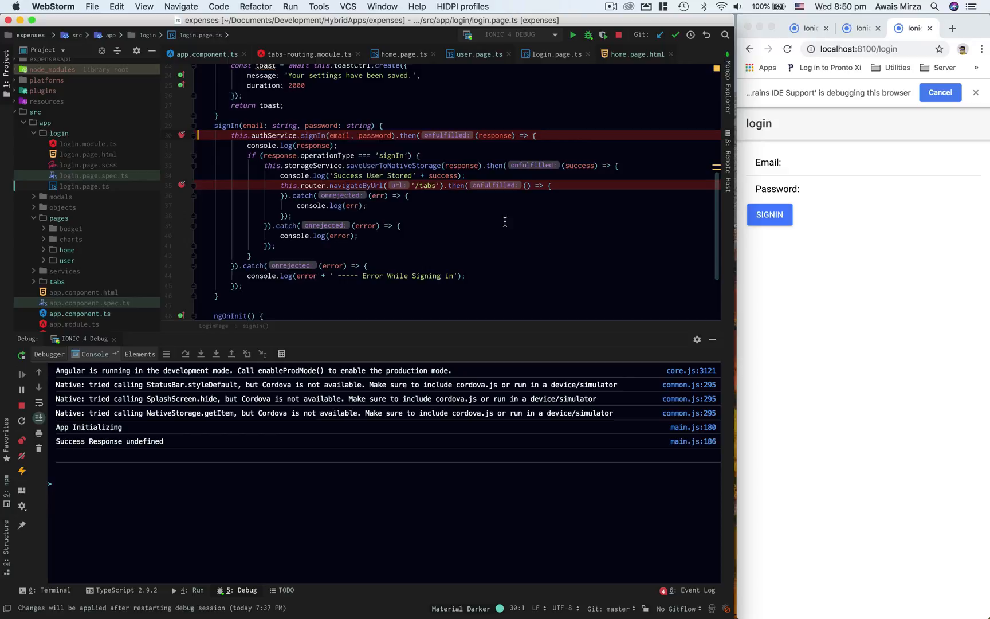
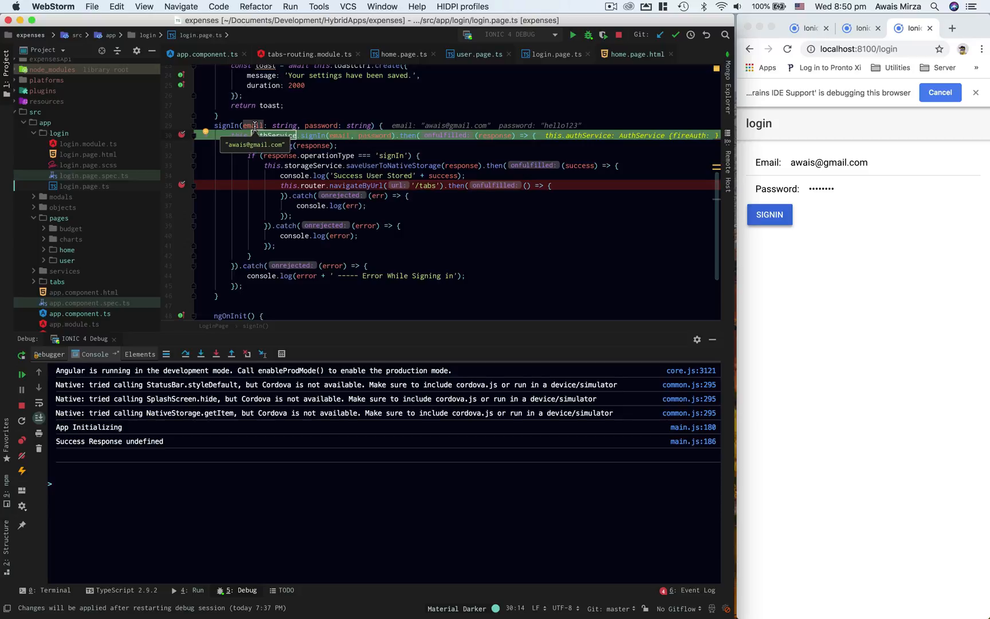
# Sign in again and advance the debugger to the router.navigateByUrl tabs line.
pyautogui.moveTo(320, 125)
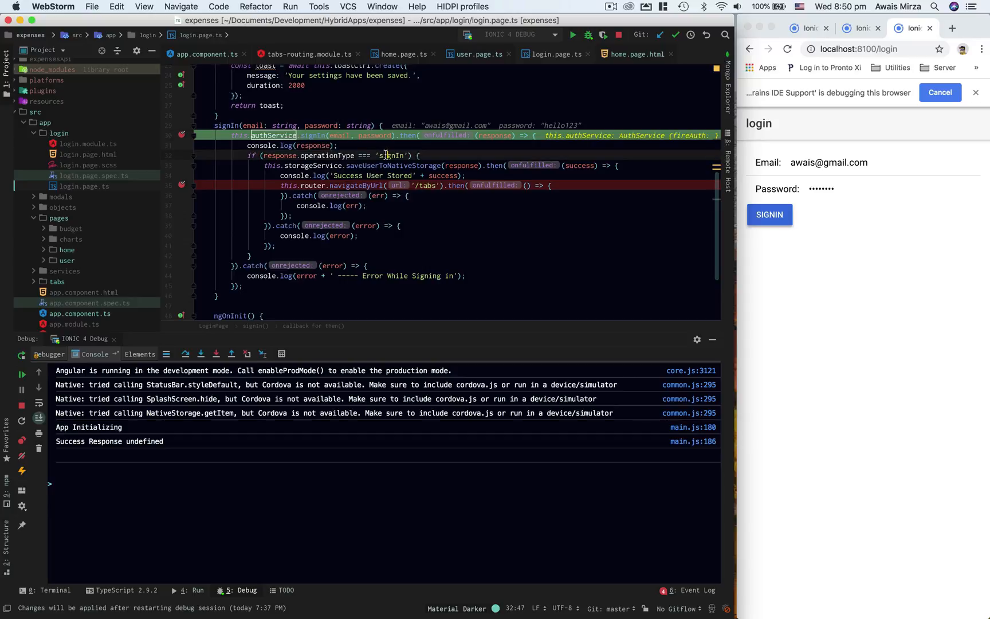
pyautogui.scroll(-3)
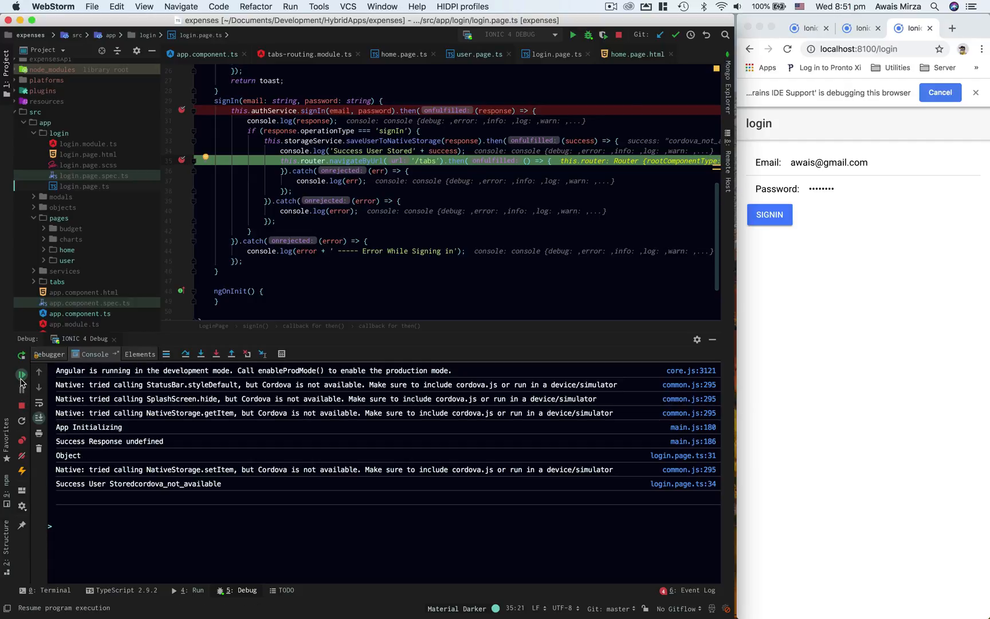
# Resume past sign-in, go to the User tab, and breakpoint console.log(userResponse) in user.page.ts.
pyautogui.click(769, 214)
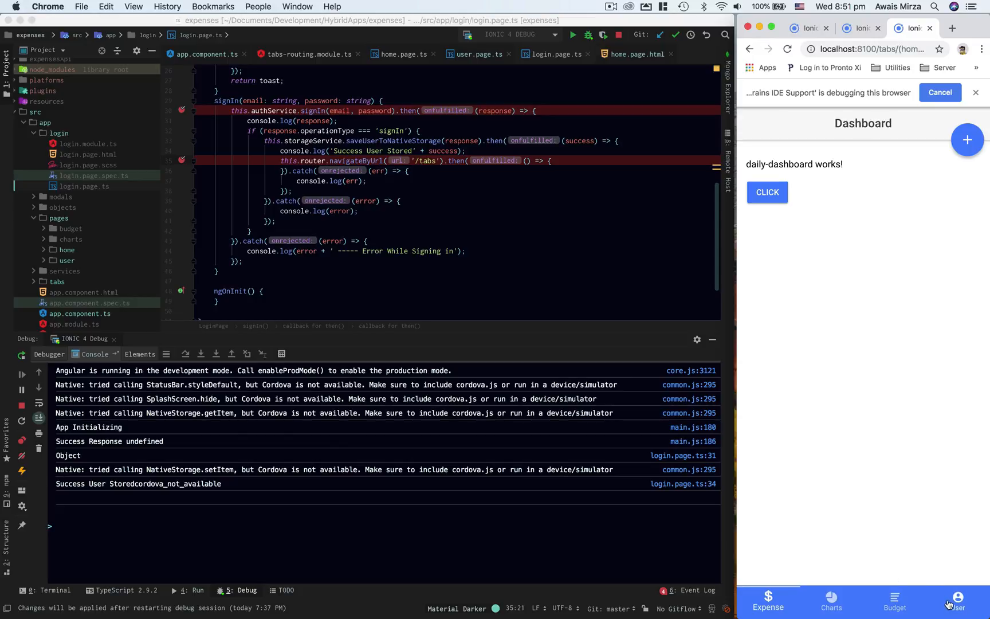
pyautogui.click(957, 600)
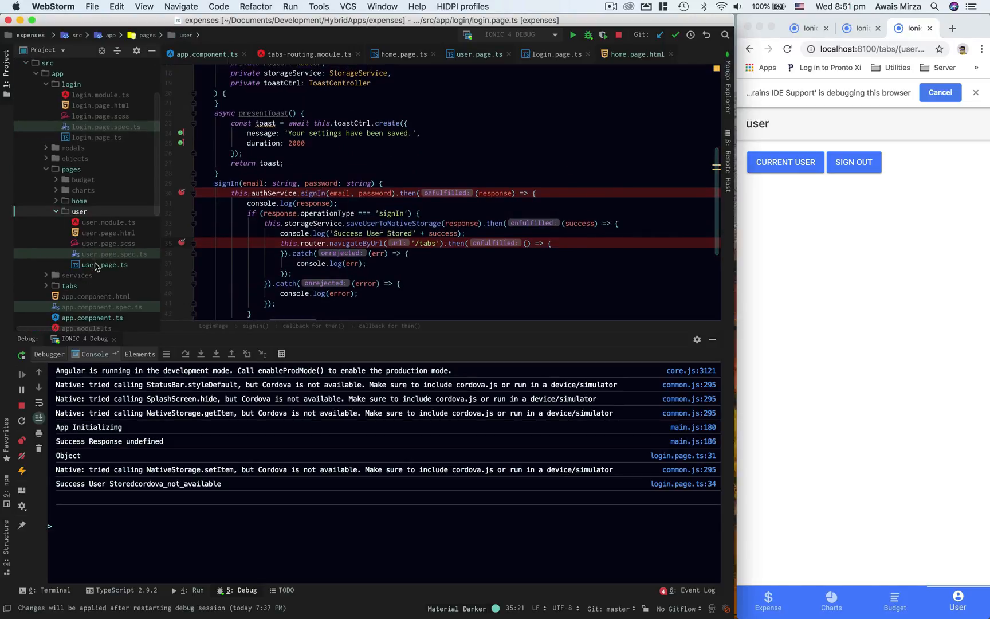
pyautogui.click(105, 265)
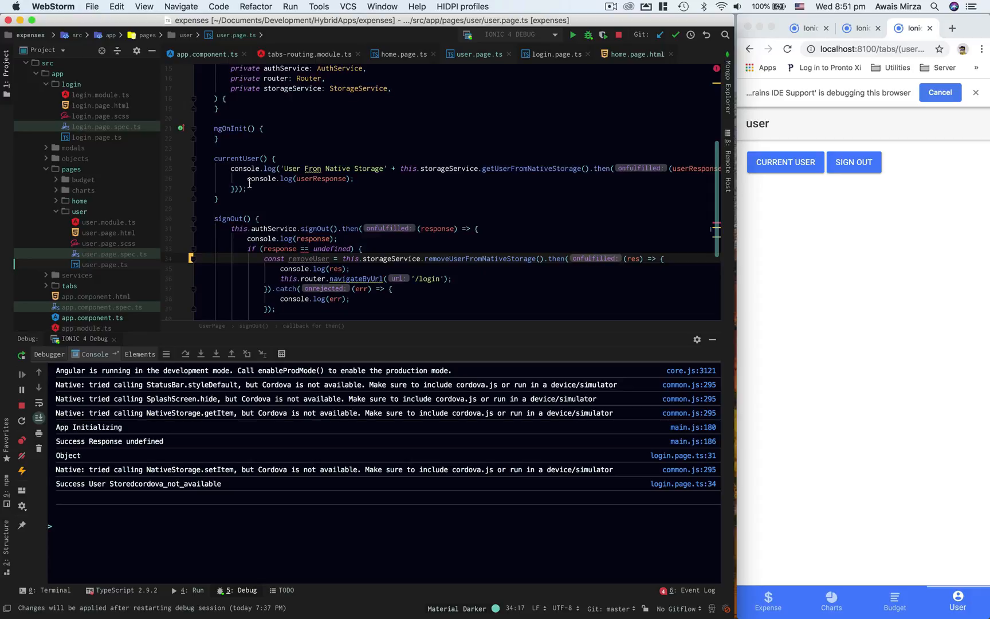
pyautogui.click(182, 179)
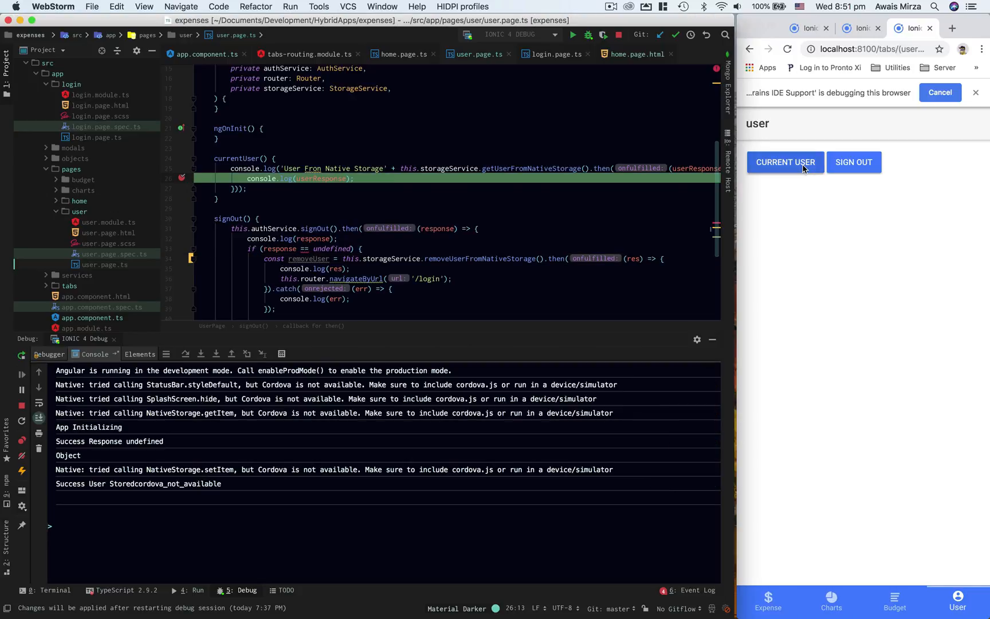
# Hit the currentUser breakpoint via CURRENT USER and inspect userResponse showing "cordova_not_available".
pyautogui.click(785, 161)
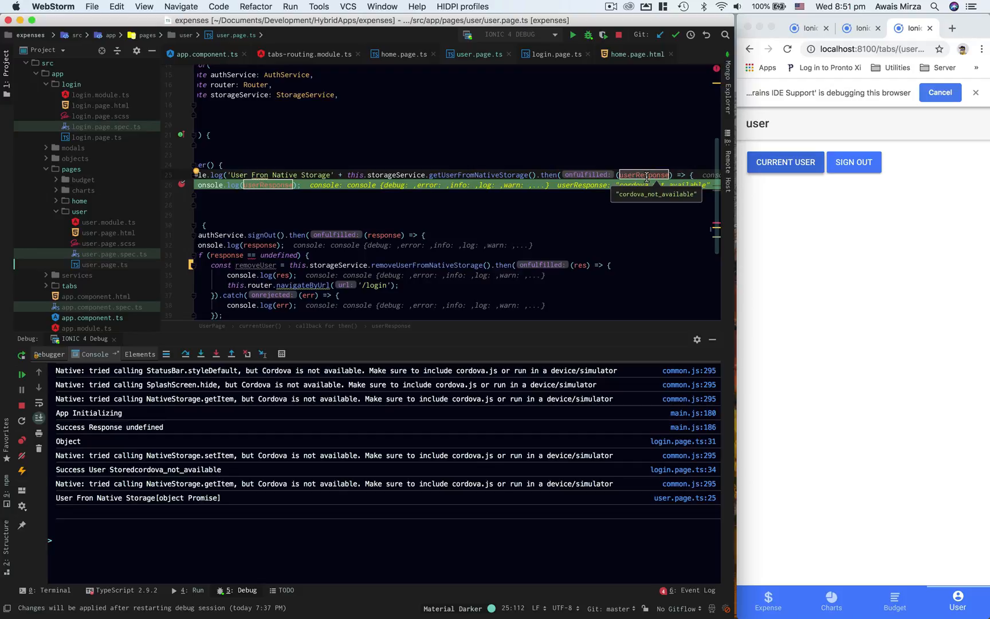
pyautogui.moveTo(661, 193)
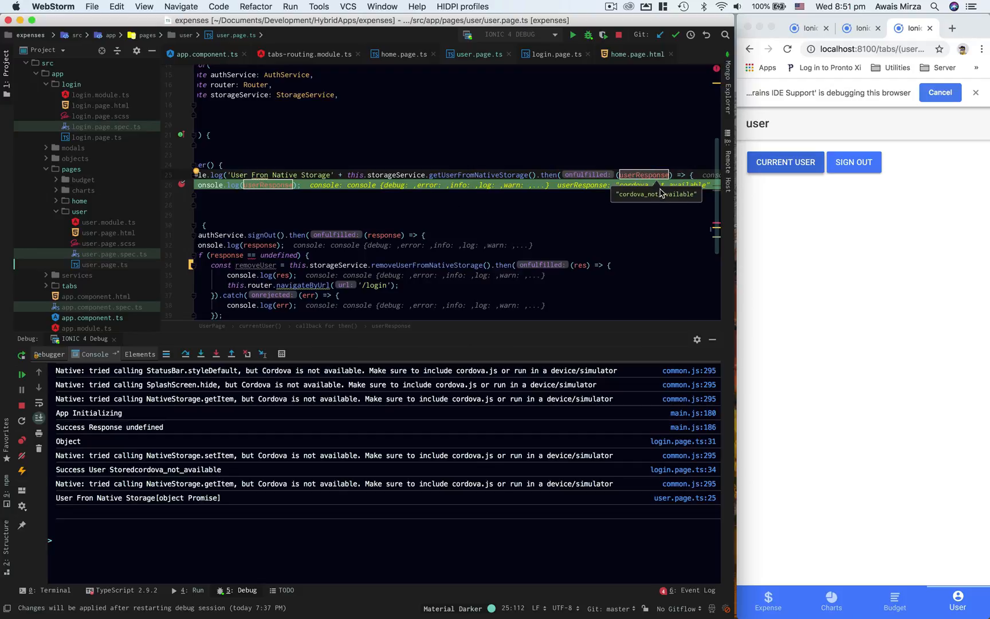
pyautogui.moveTo(47, 360)
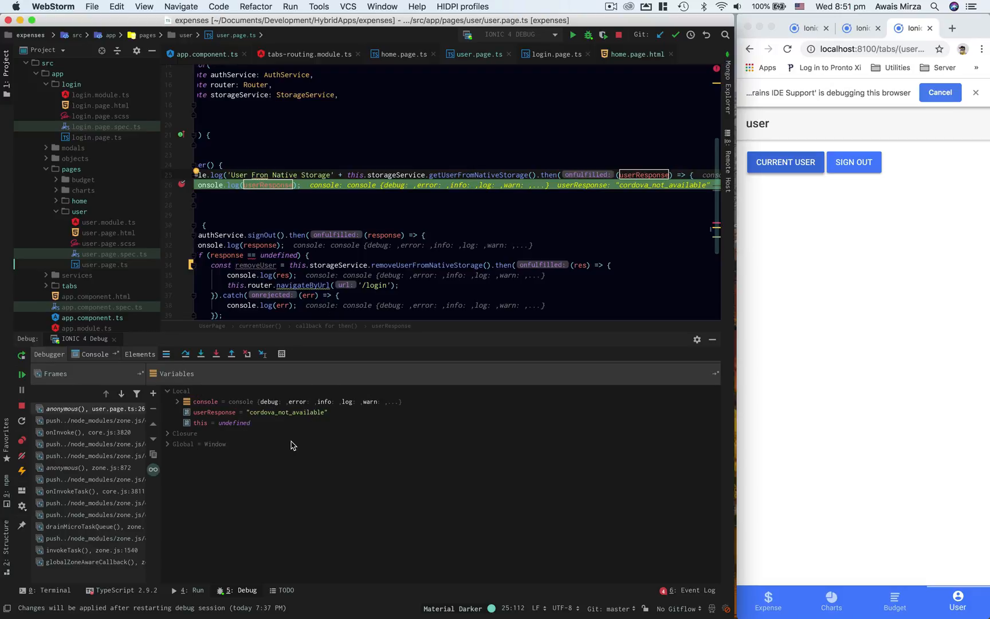
pyautogui.moveTo(272, 452)
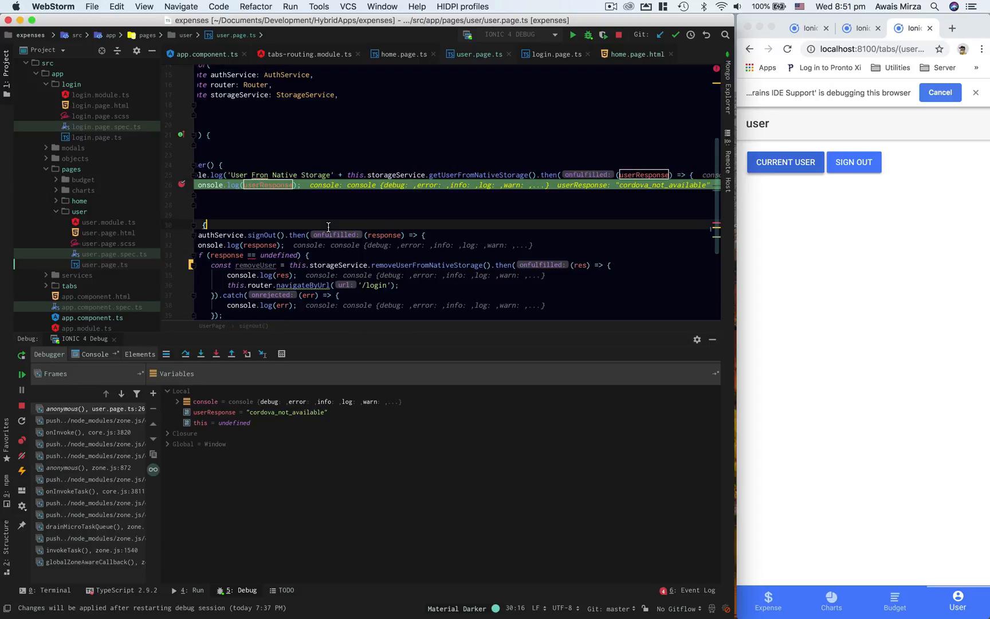
pyautogui.rightClick(265, 185)
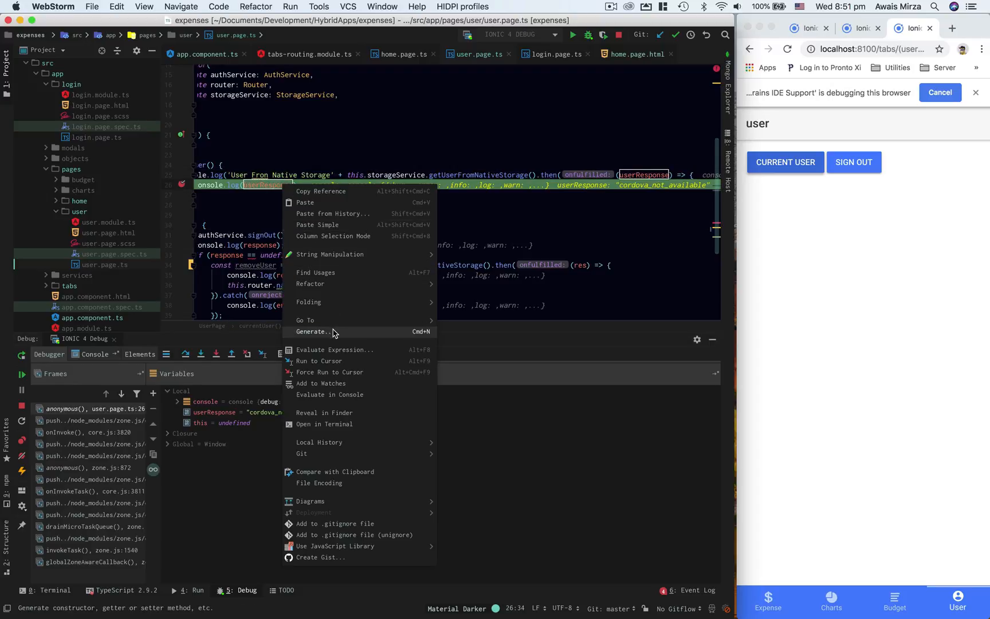
pyautogui.moveTo(329, 361)
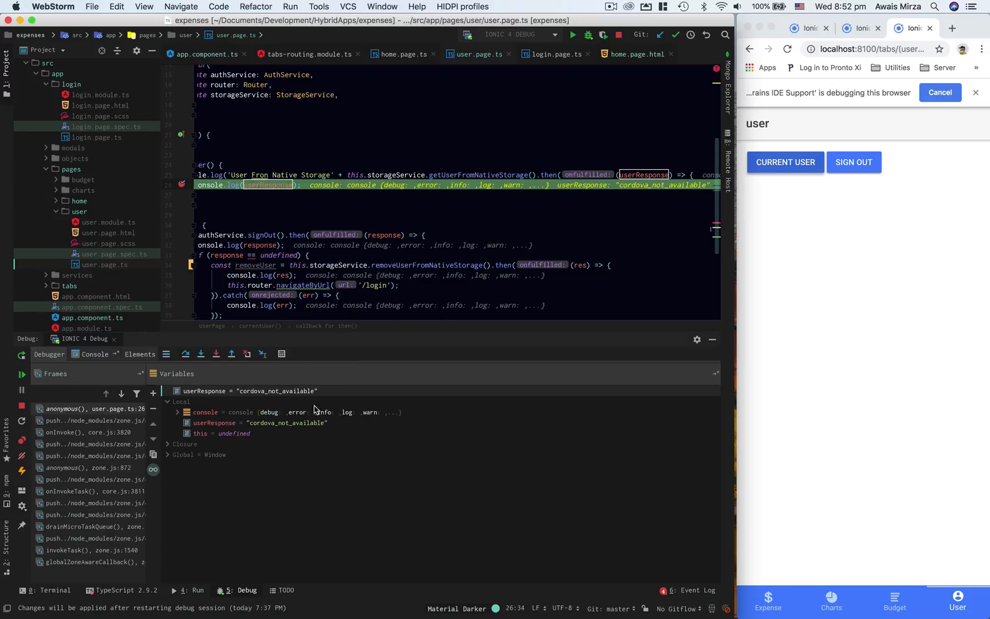
pyautogui.moveTo(320, 207)
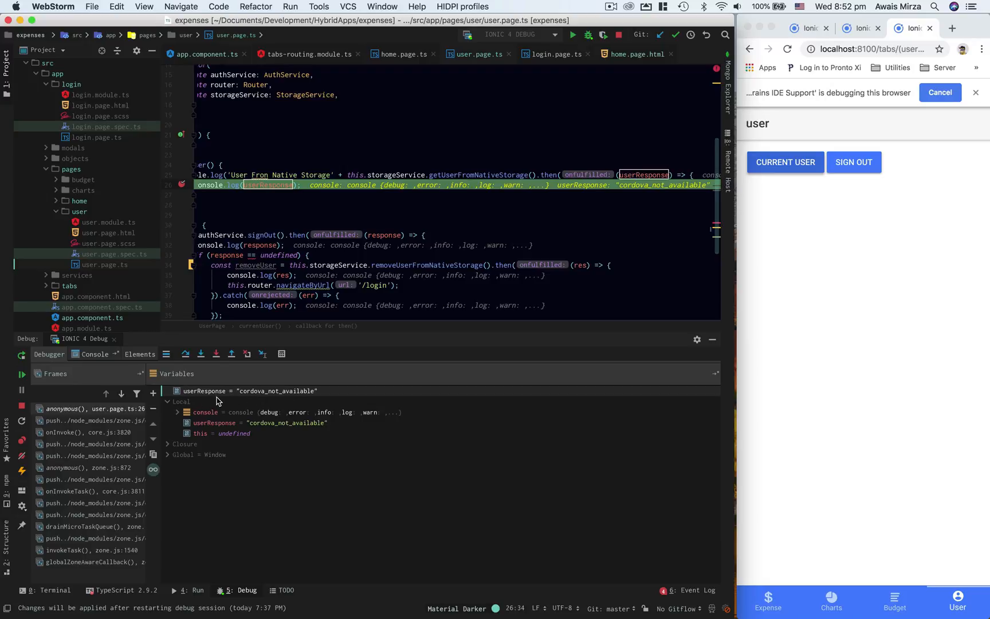
pyautogui.moveTo(301, 393)
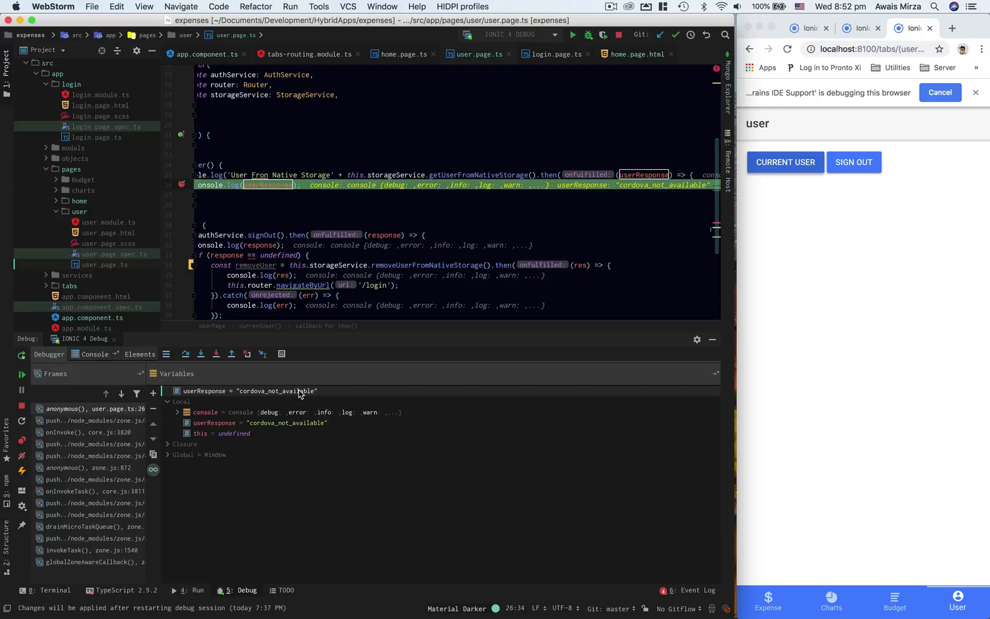
pyautogui.moveTo(258, 399)
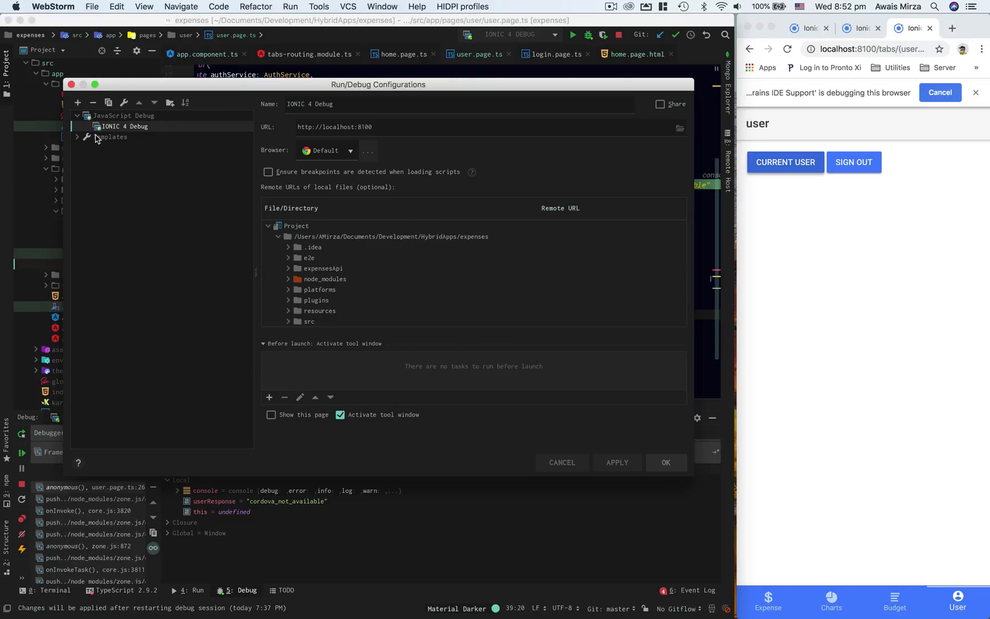
# Show the Add New Configuration list in the Run/Debug Configurations dialog.
pyautogui.click(78, 102)
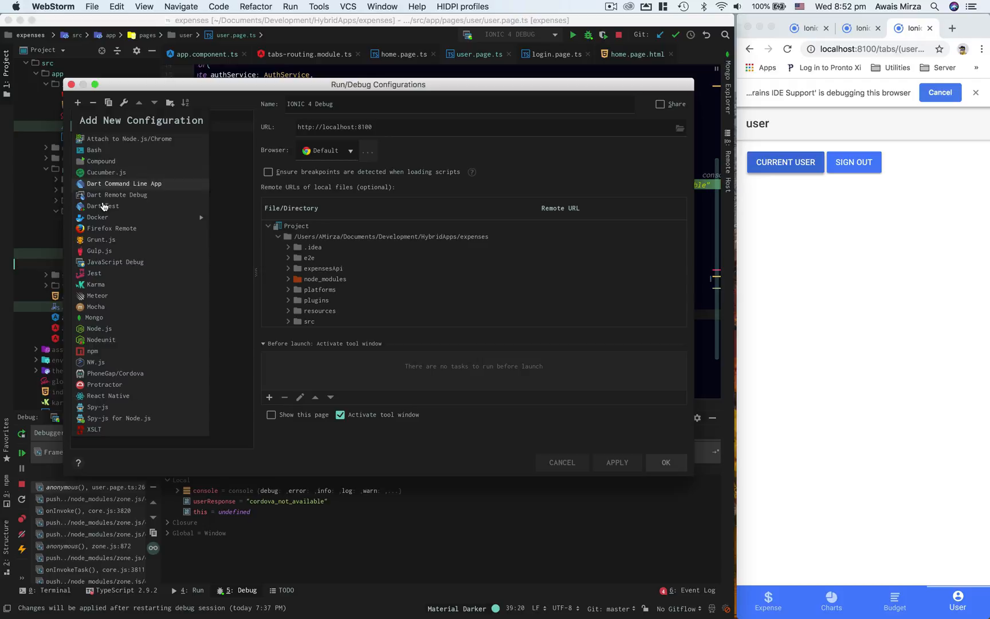
pyautogui.moveTo(108, 395)
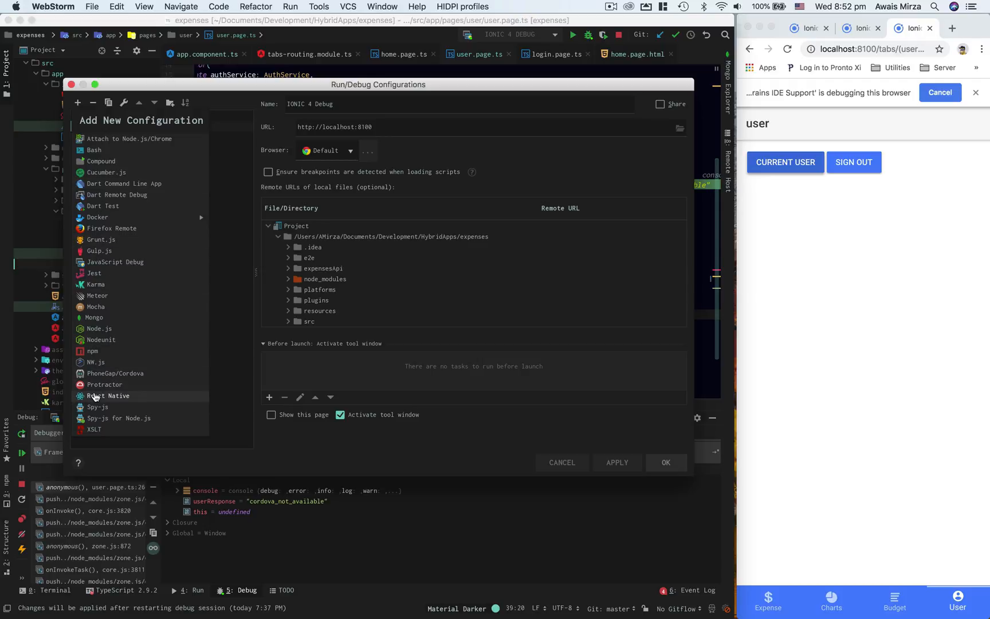